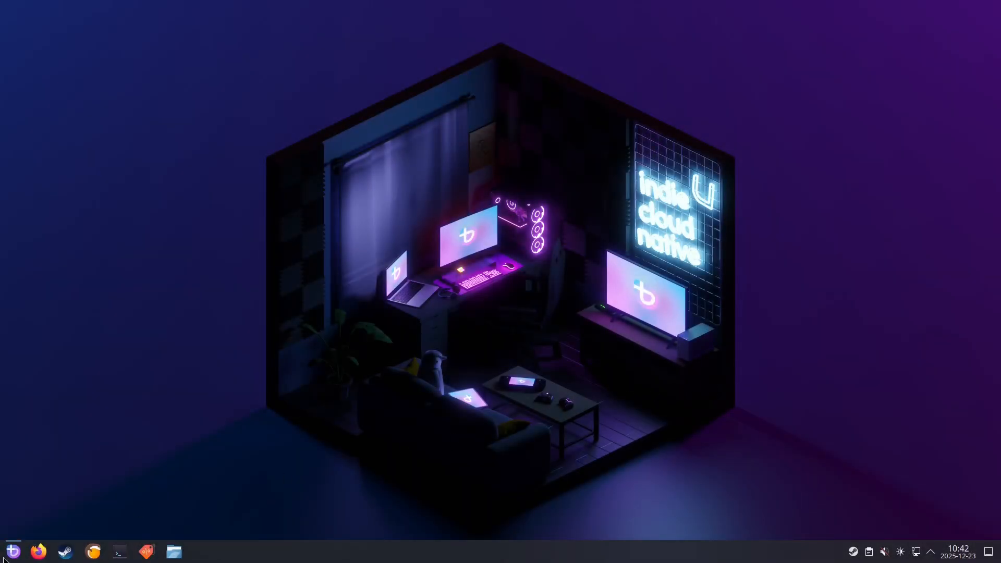
Step: Format the first 129 GB VirtIO disk /dev/vda with a quick GPT wipe, leaving it all unallocated
left_click(174, 551)
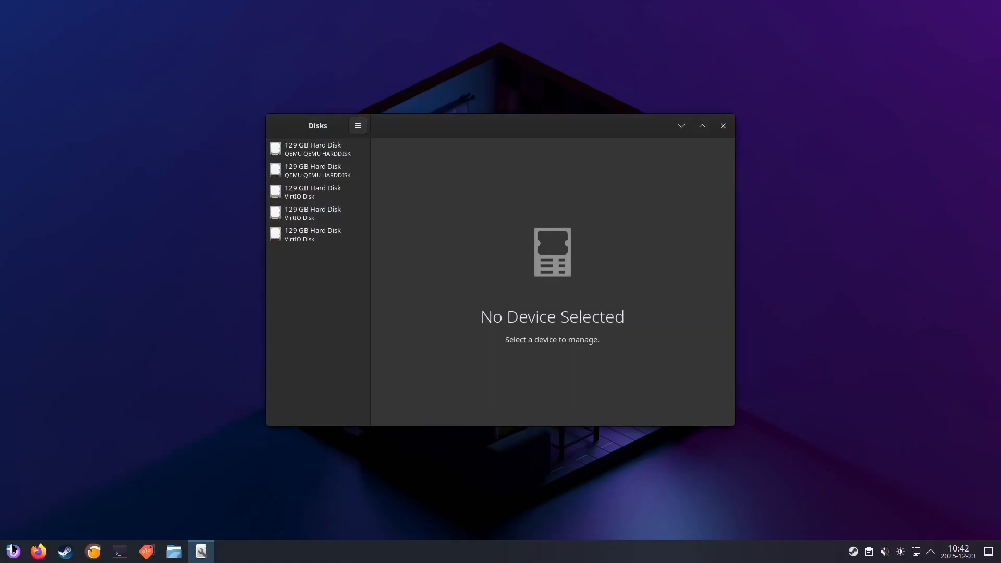
left_click(311, 192)
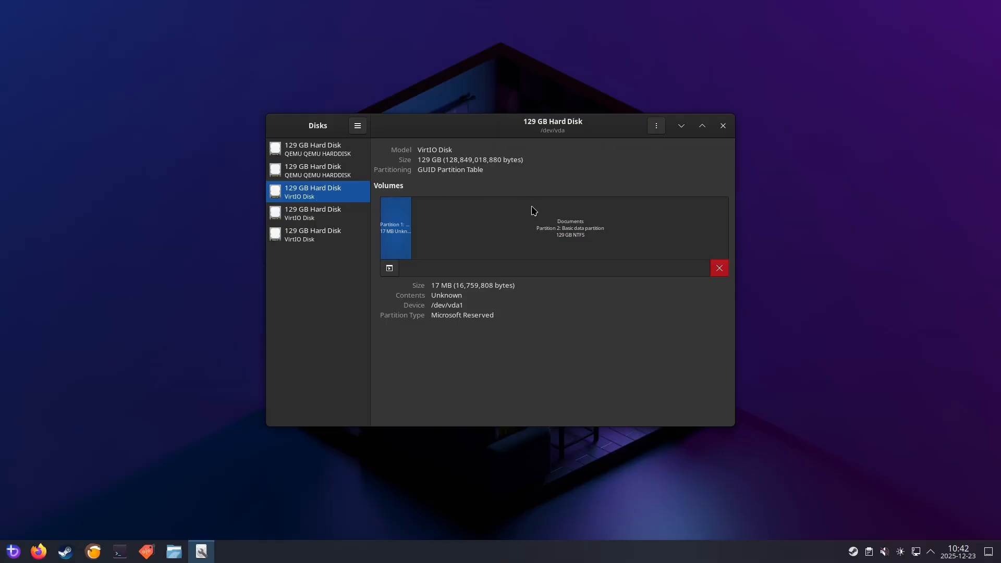
mouse_move(570, 229)
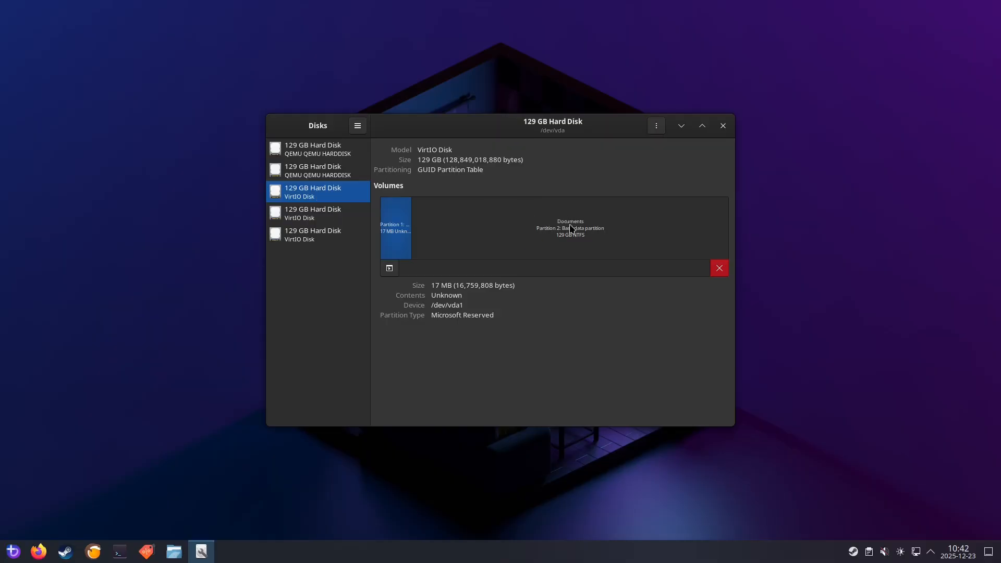
mouse_move(616, 228)
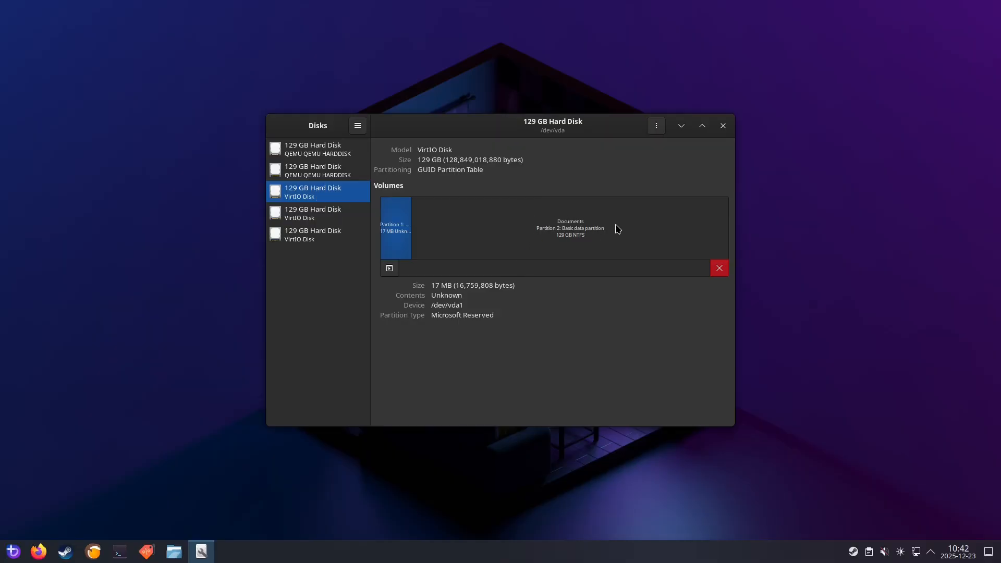
left_click(655, 125)
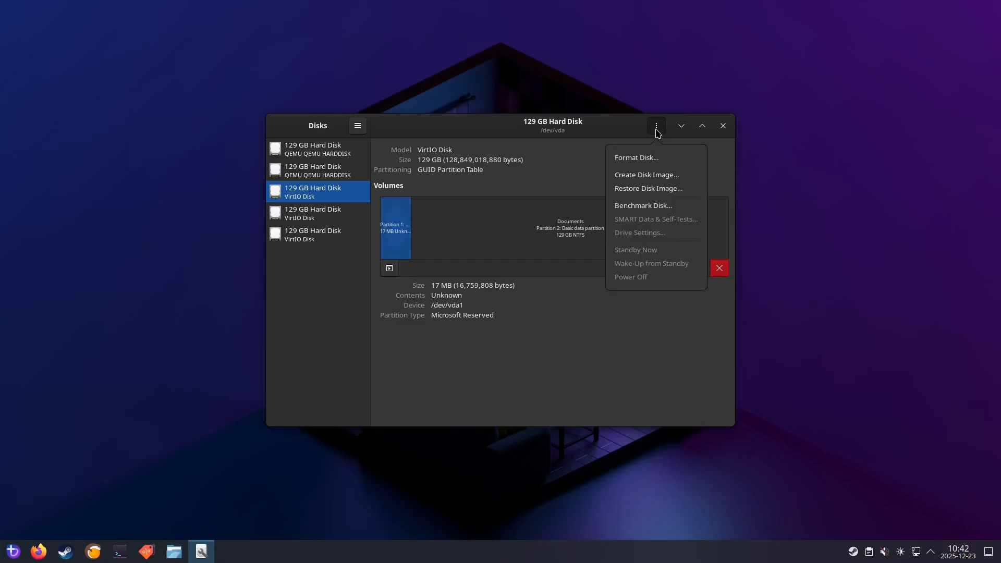
mouse_move(646, 189)
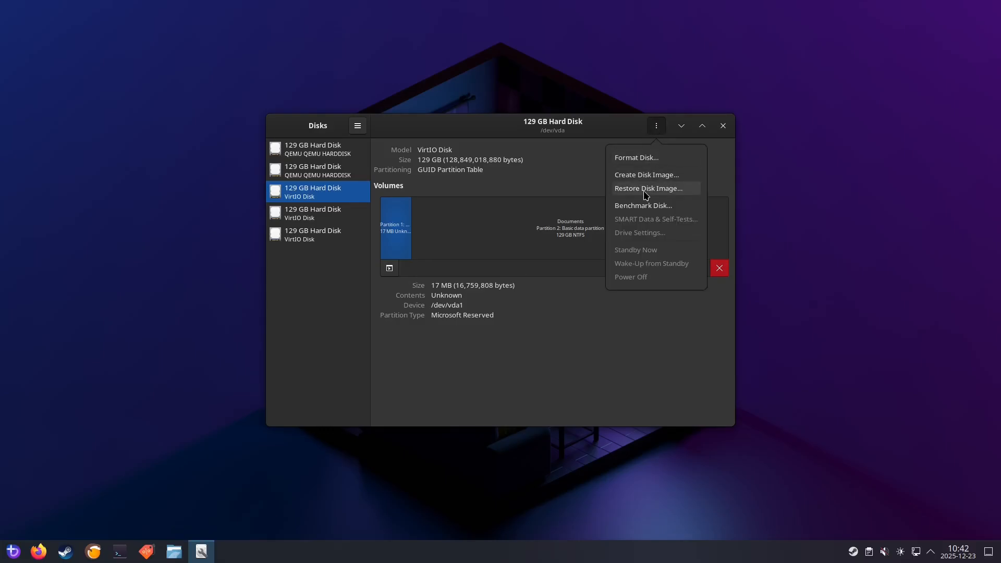
left_click(635, 158)
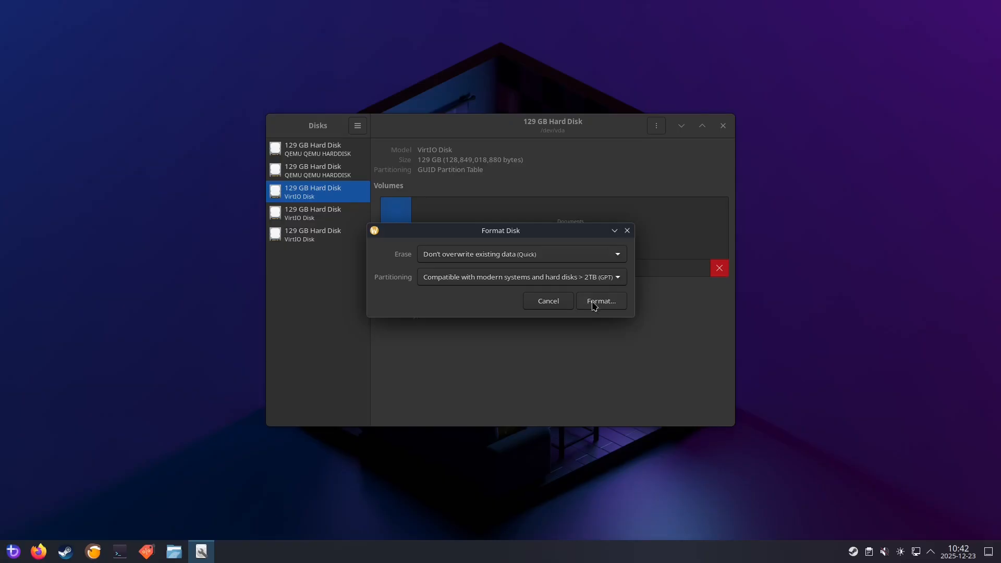
mouse_move(592, 305)
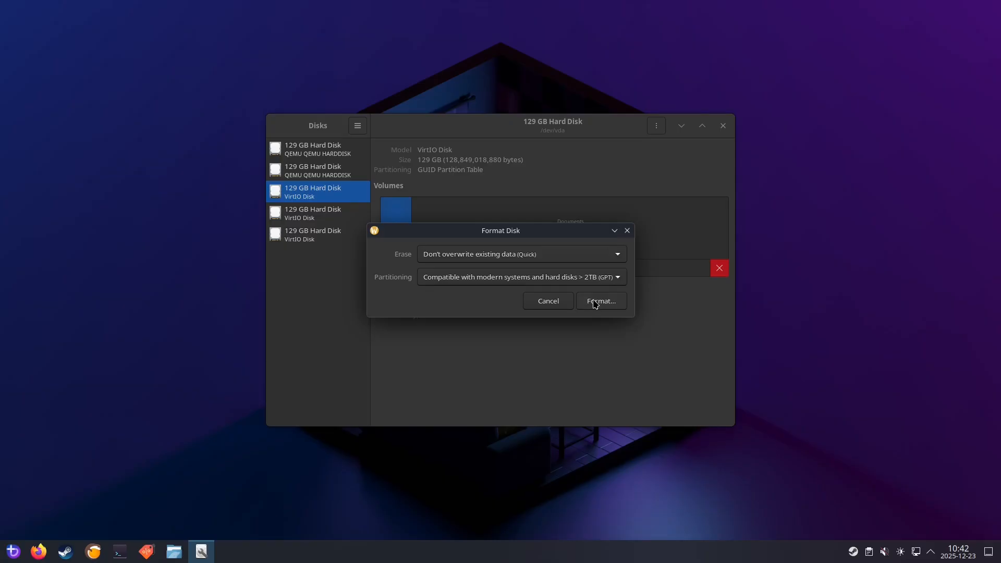
left_click(598, 300)
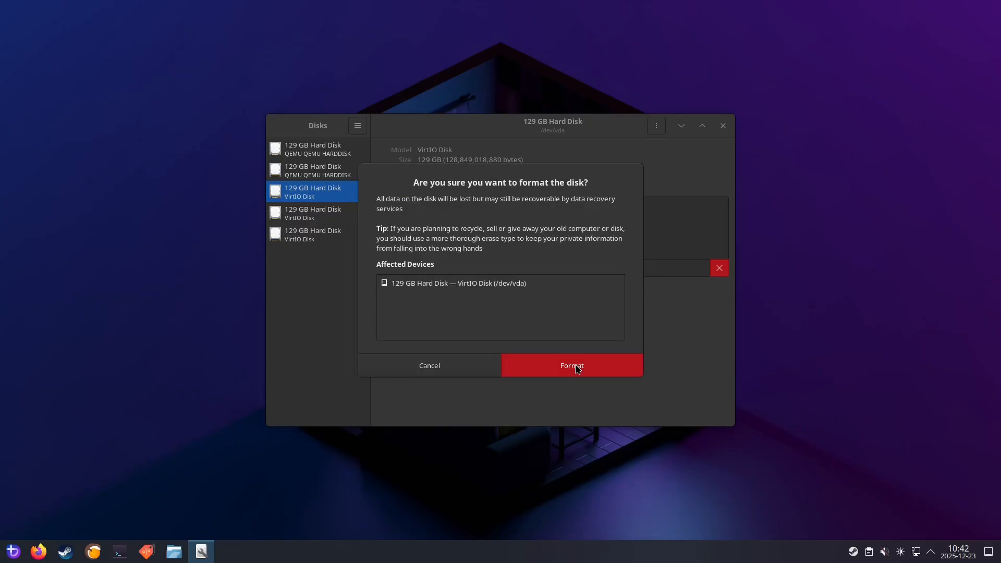
left_click(570, 365)
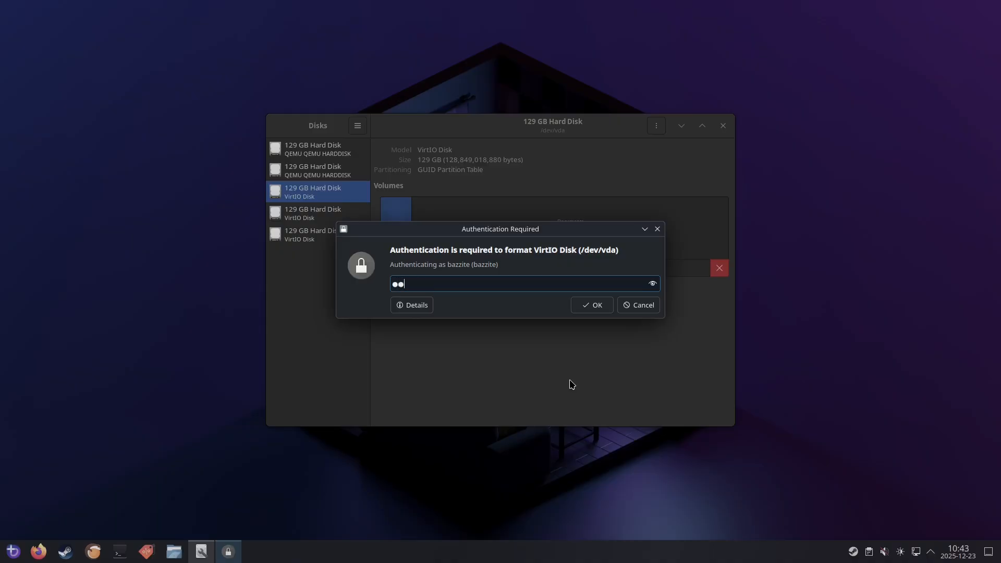
left_click(590, 304)
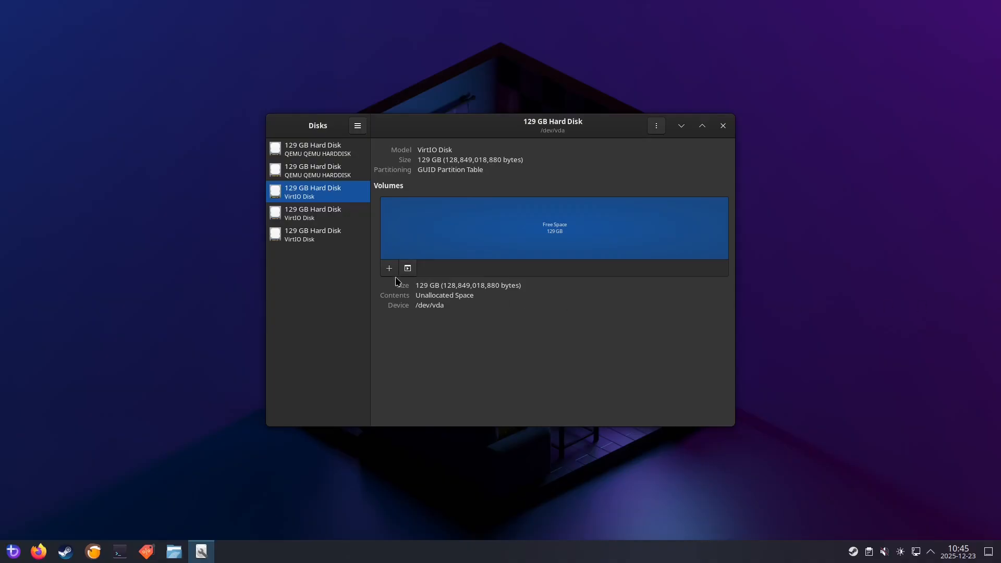
Step: Create a full-size 129 GB Ext4 partition named Games in the free space
left_click(387, 268)
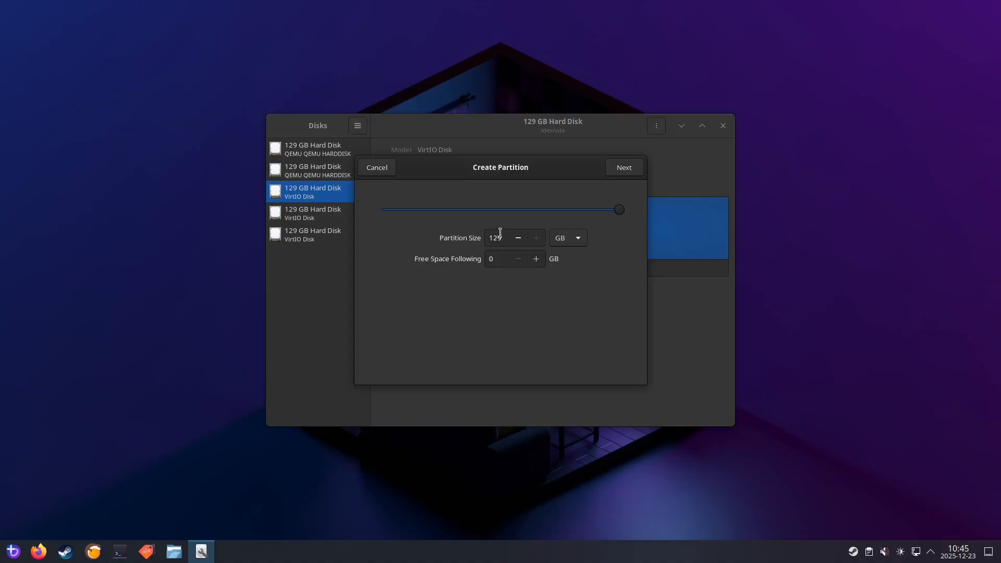
mouse_move(525, 221)
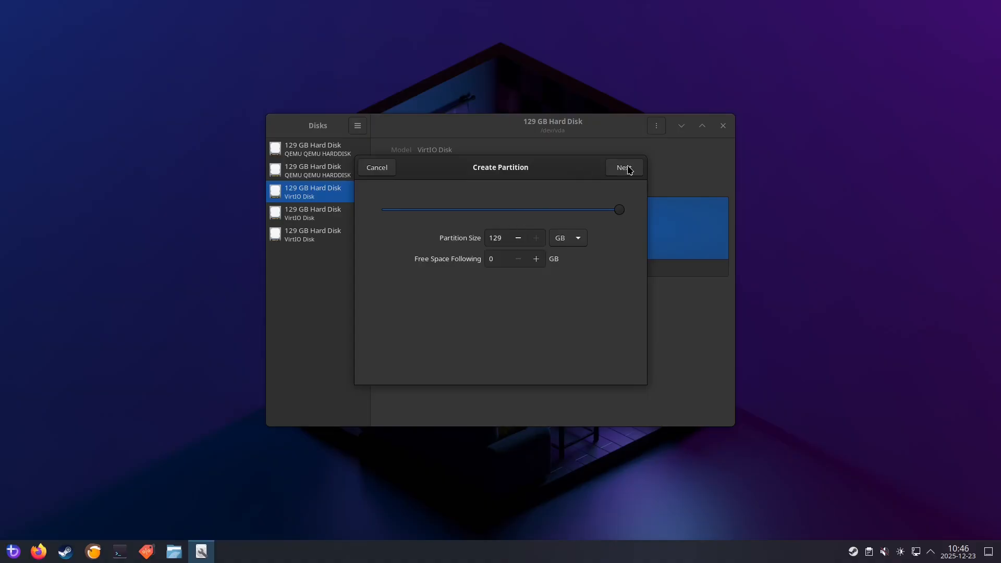
left_click(623, 167)
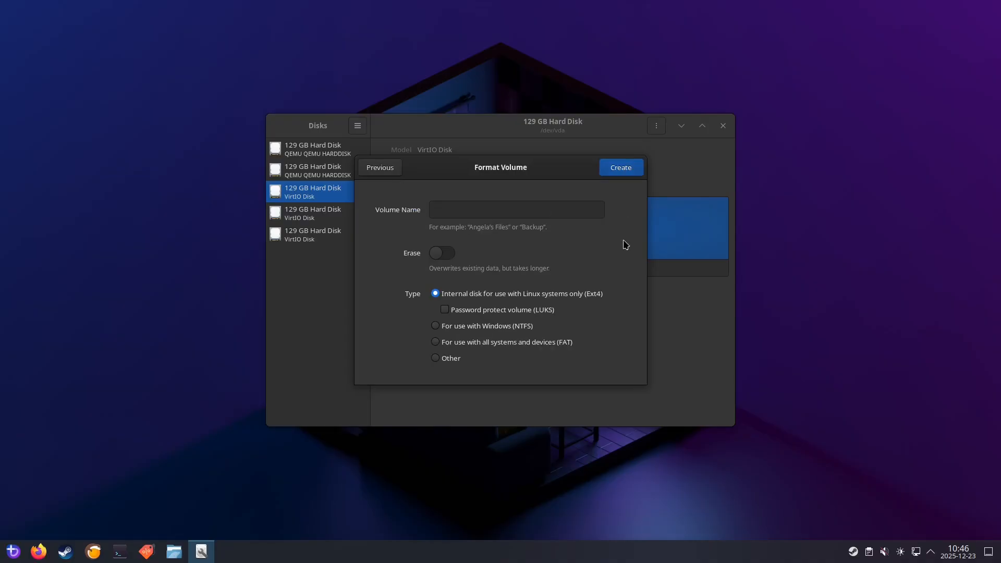
mouse_move(627, 261)
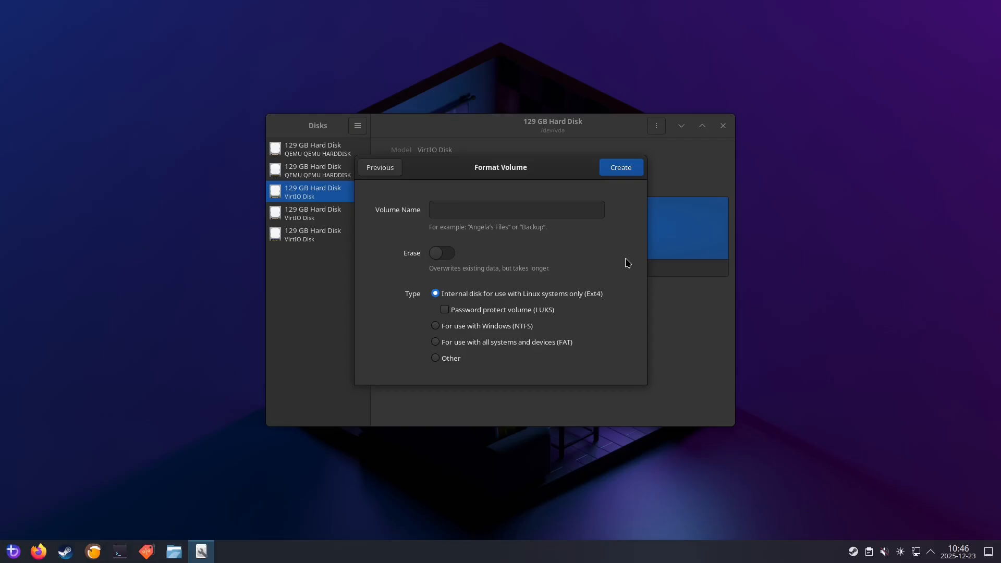
mouse_move(545, 295)
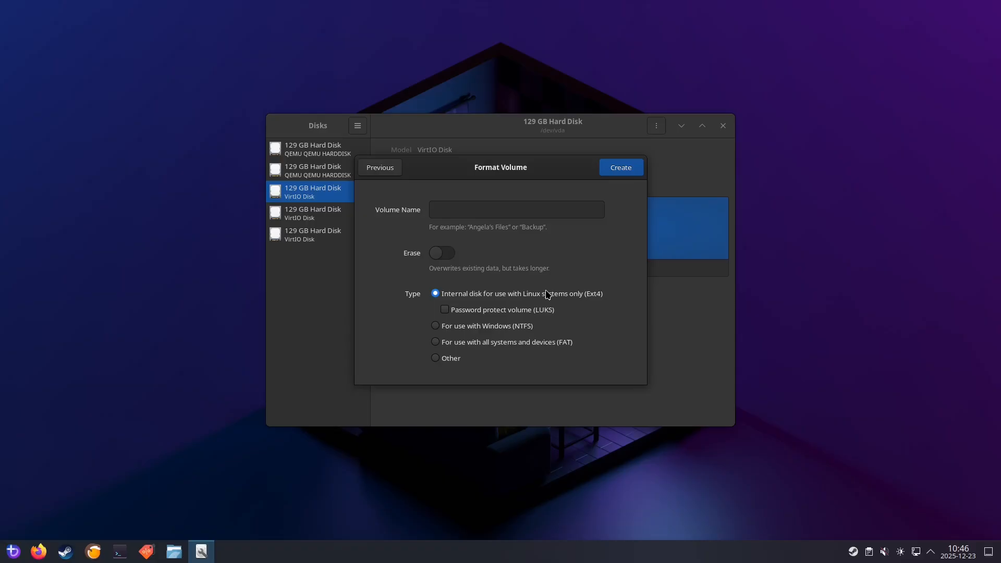
left_click(516, 210)
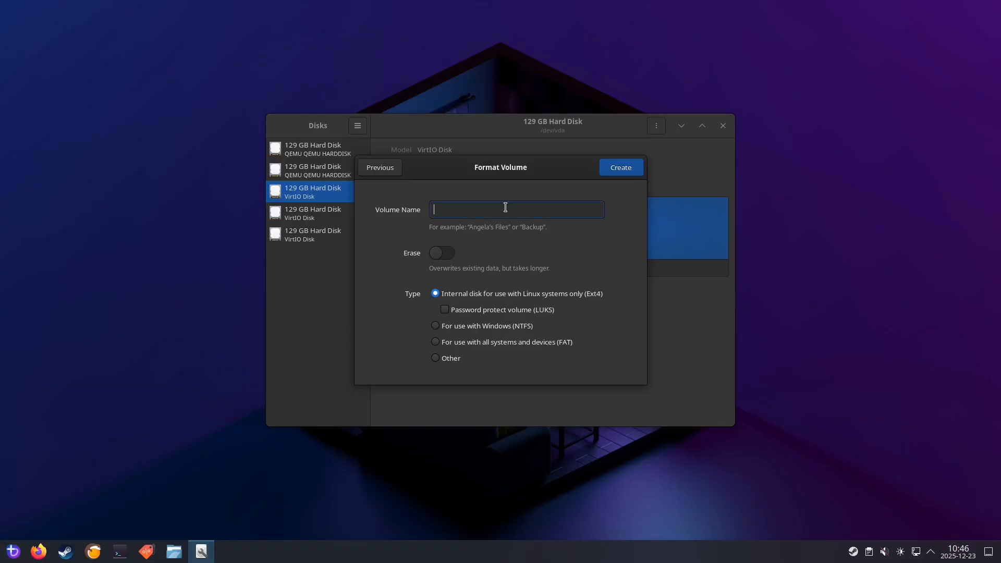
type("Games")
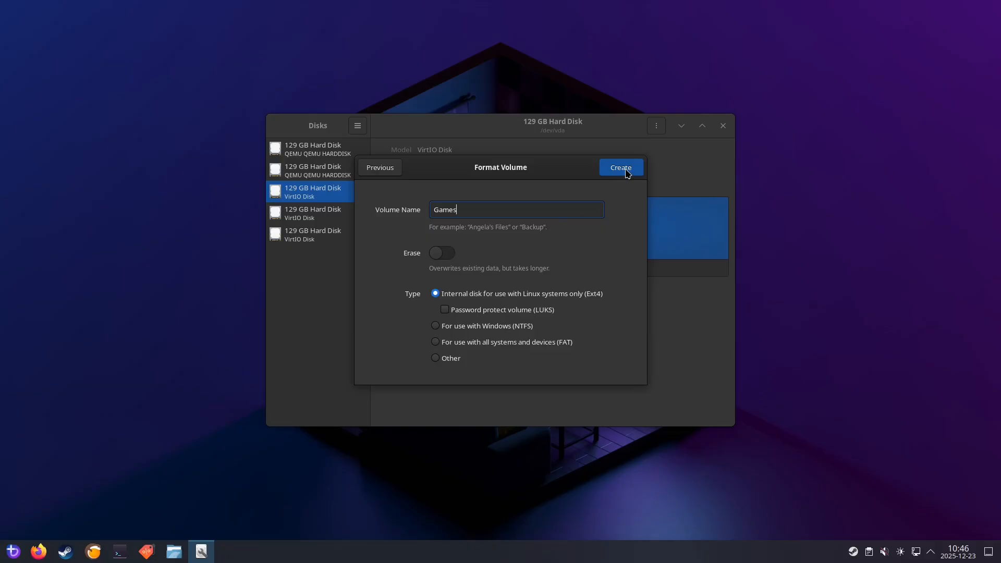
left_click(618, 167)
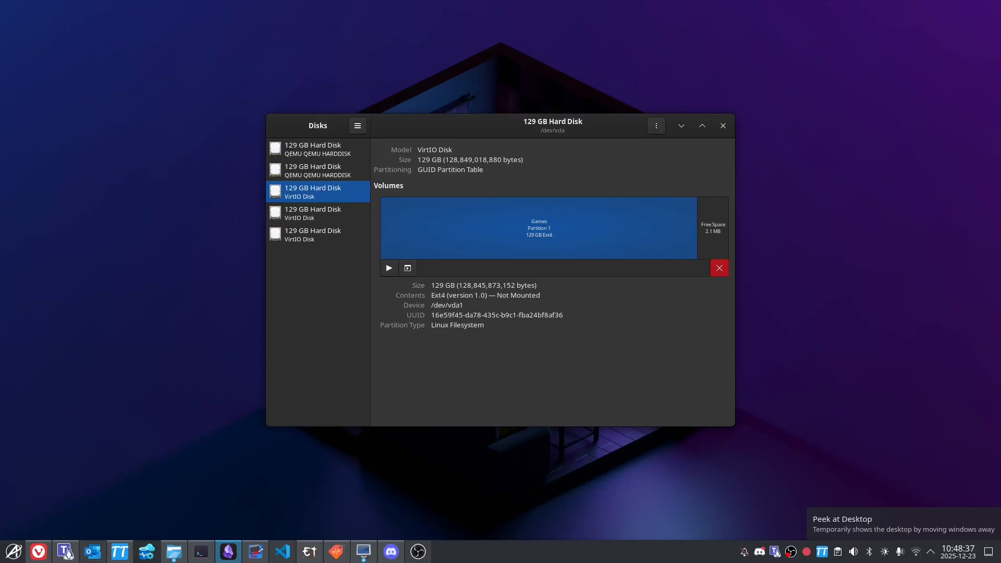
Step: Format the second VirtIO disk with a quick GPT wipe
left_click(317, 212)
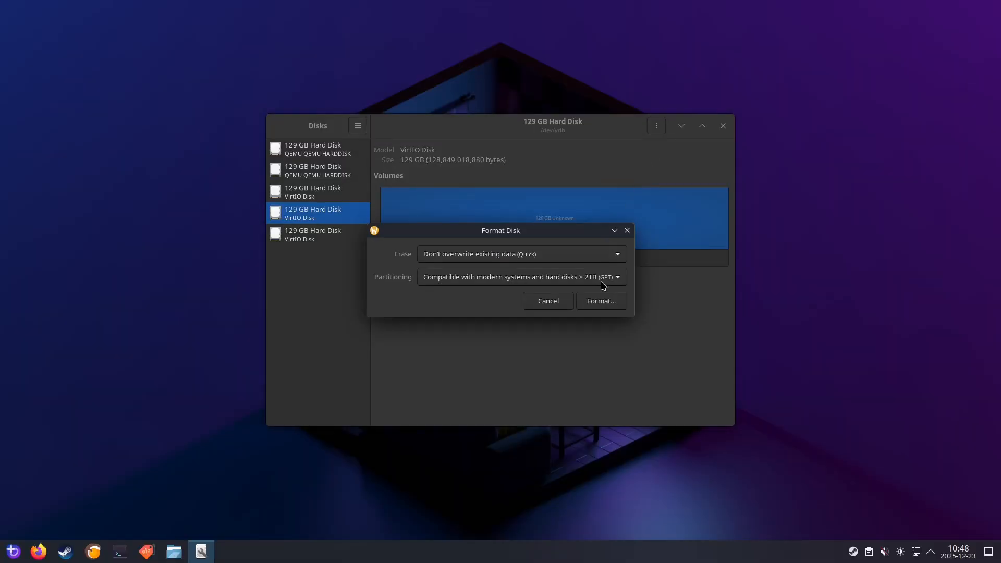
left_click(598, 301)
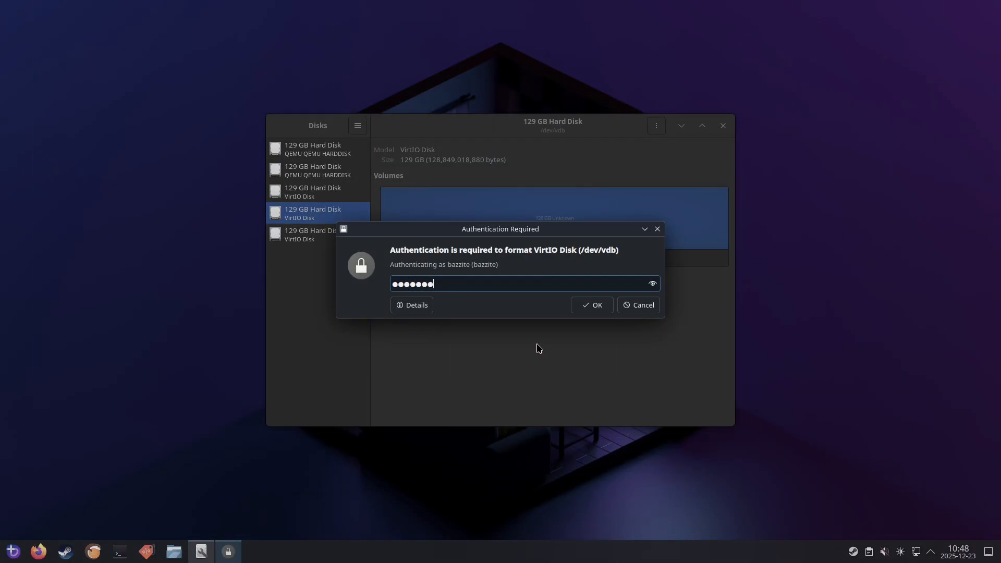
left_click(590, 305)
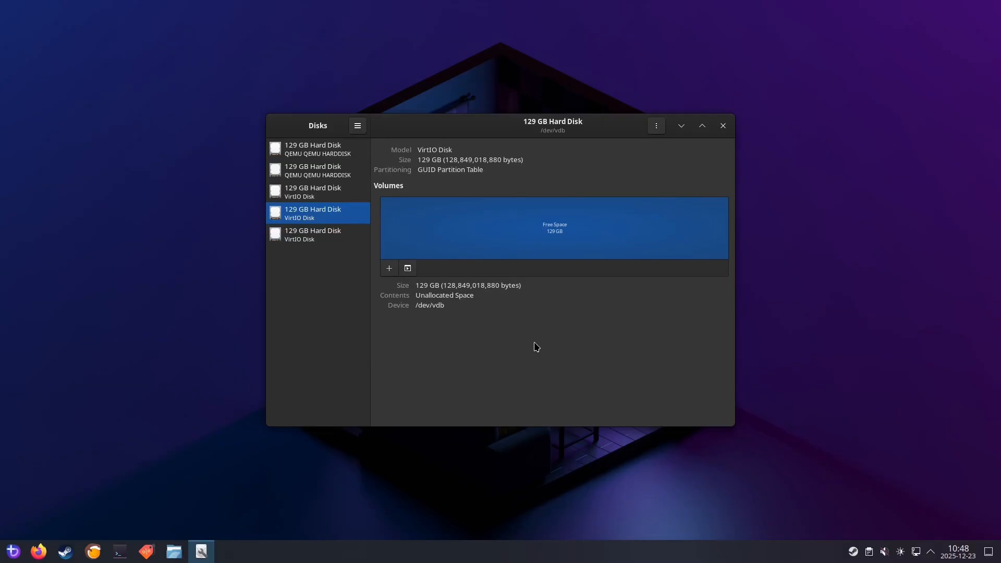
mouse_move(388, 273)
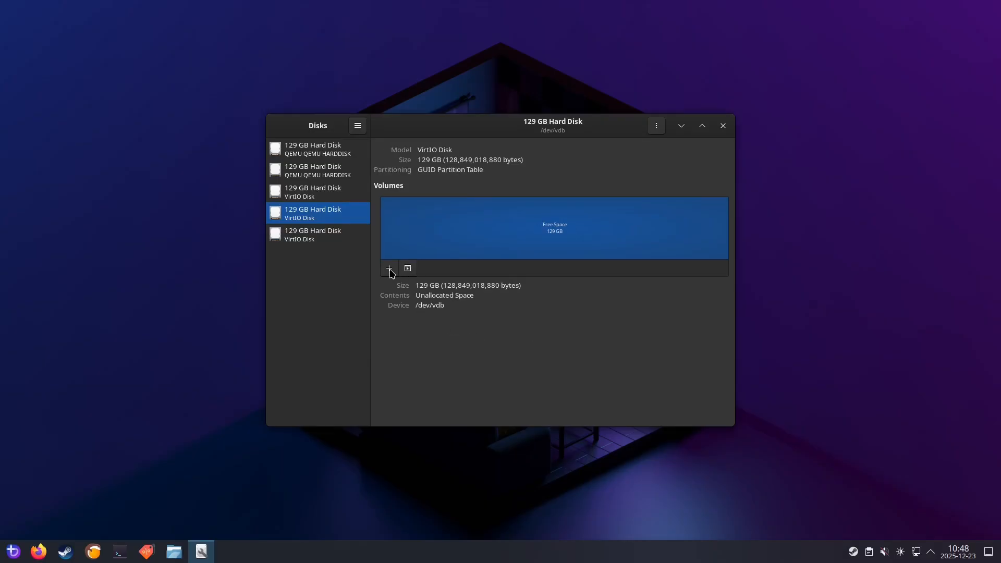
Step: Create a full-size partition on it with a custom filesystem, choosing Btrfs for Games2
left_click(388, 268)
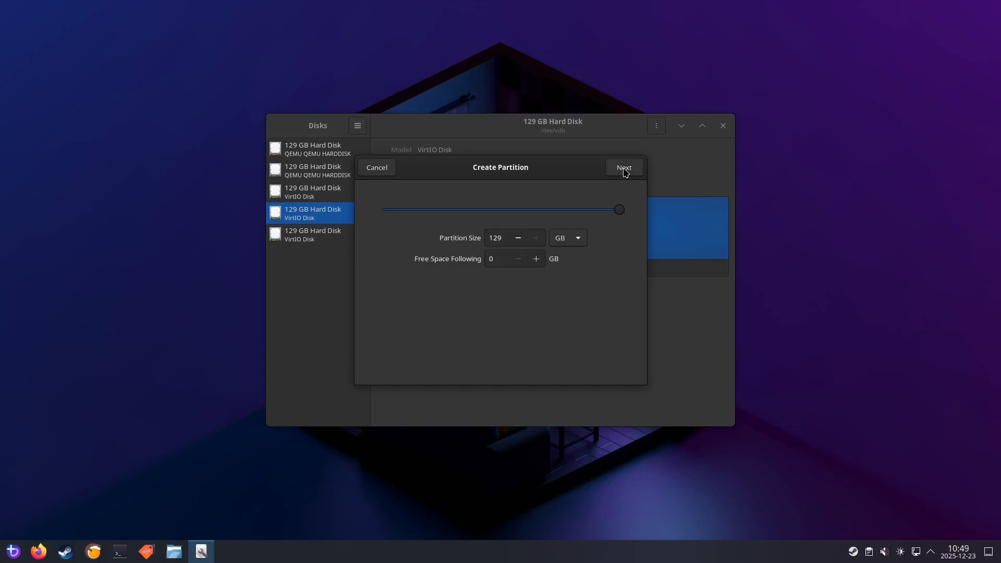
left_click(622, 167)
type("Games2")
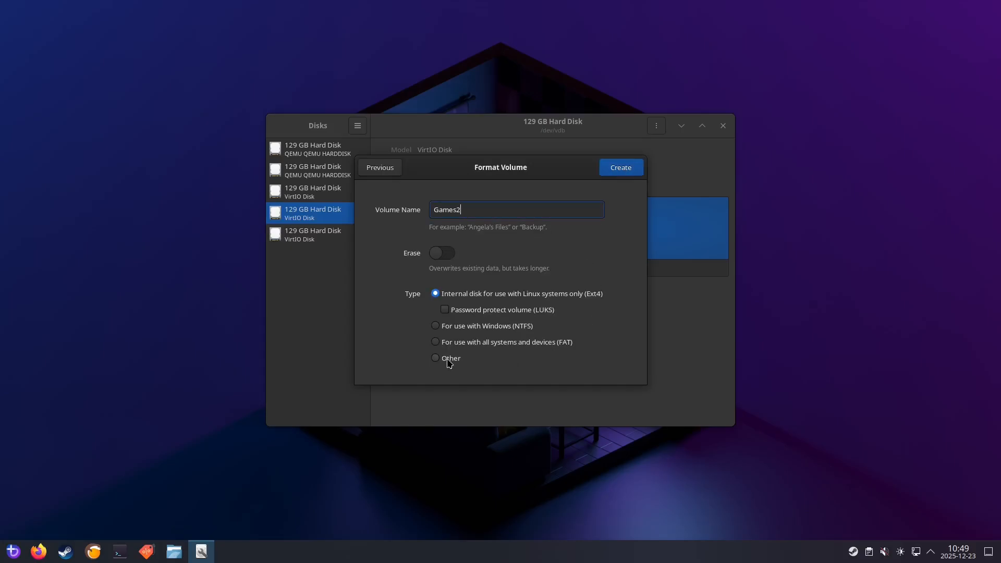
left_click(436, 358)
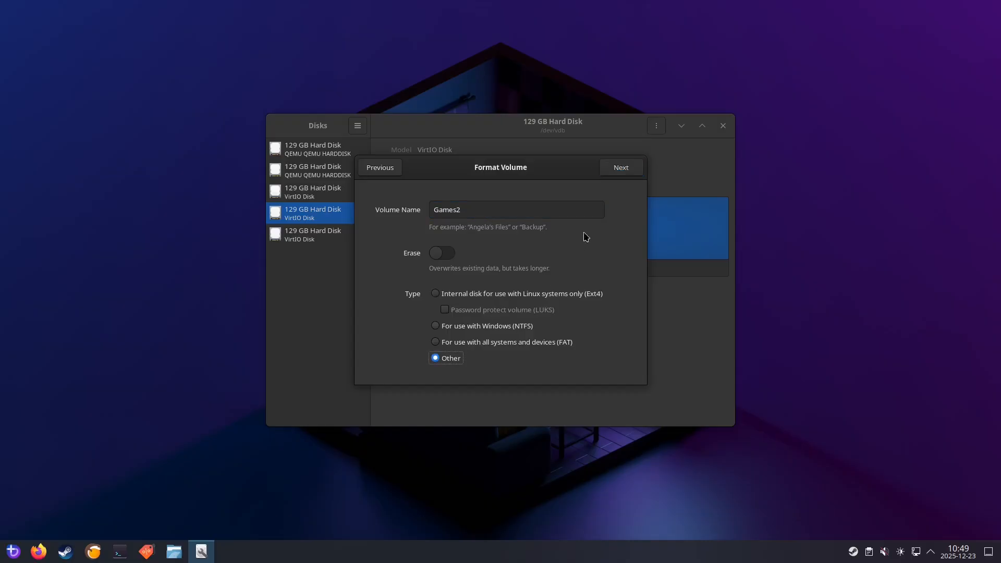
left_click(619, 166)
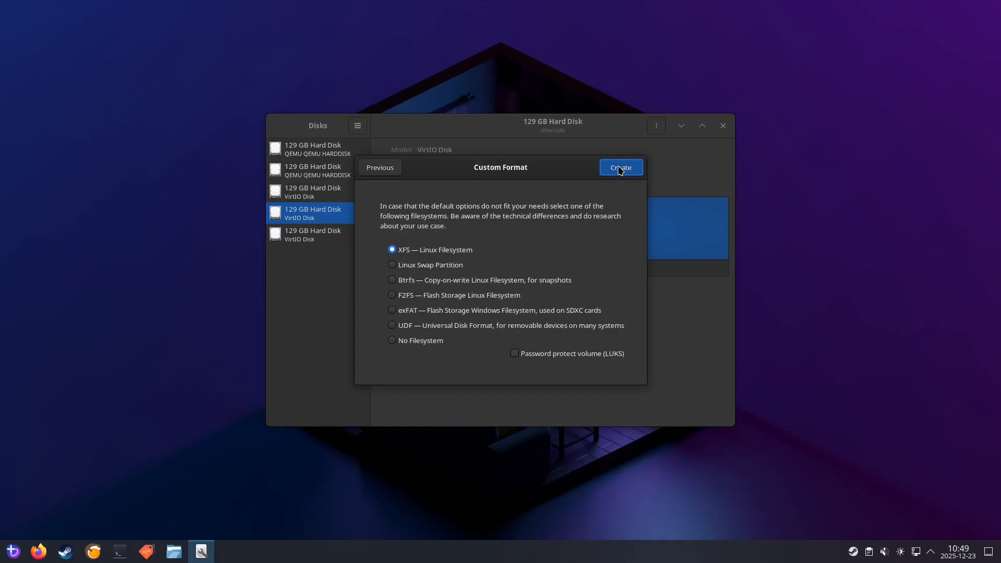
mouse_move(408, 285)
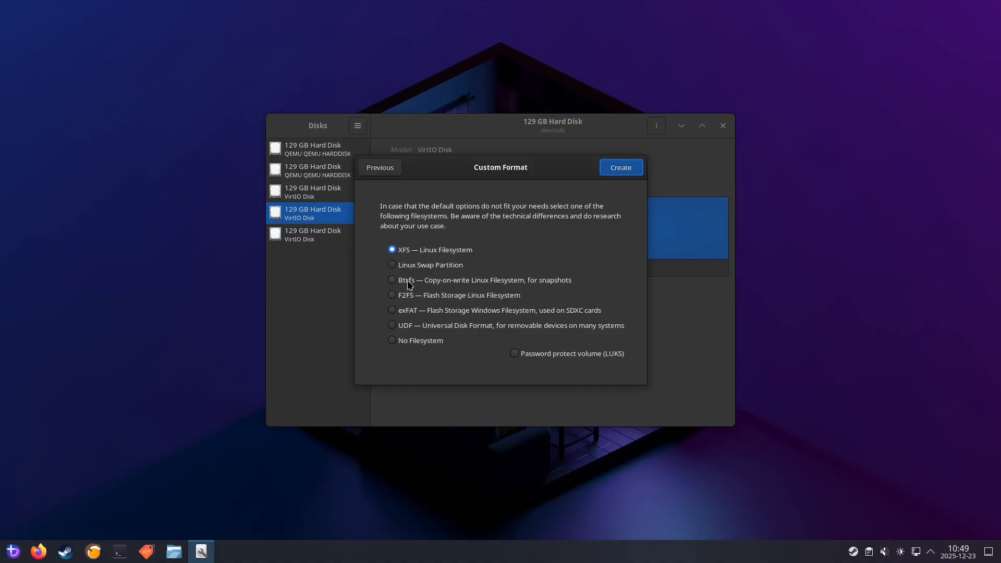
left_click(392, 280)
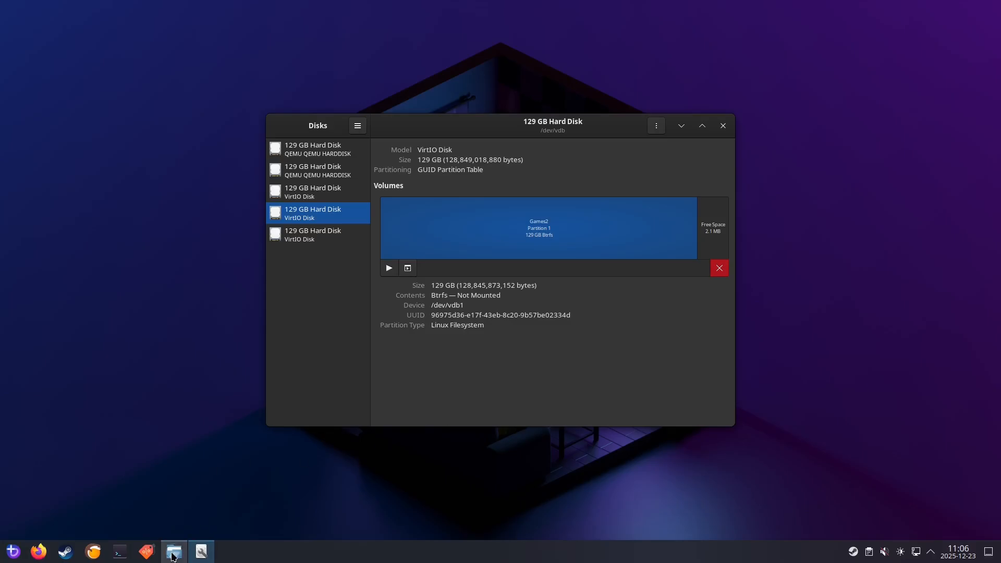
Step: Try opening the Games drive in Dolphin, hitting a not-authorized error, and return to Disks
left_click(174, 550)
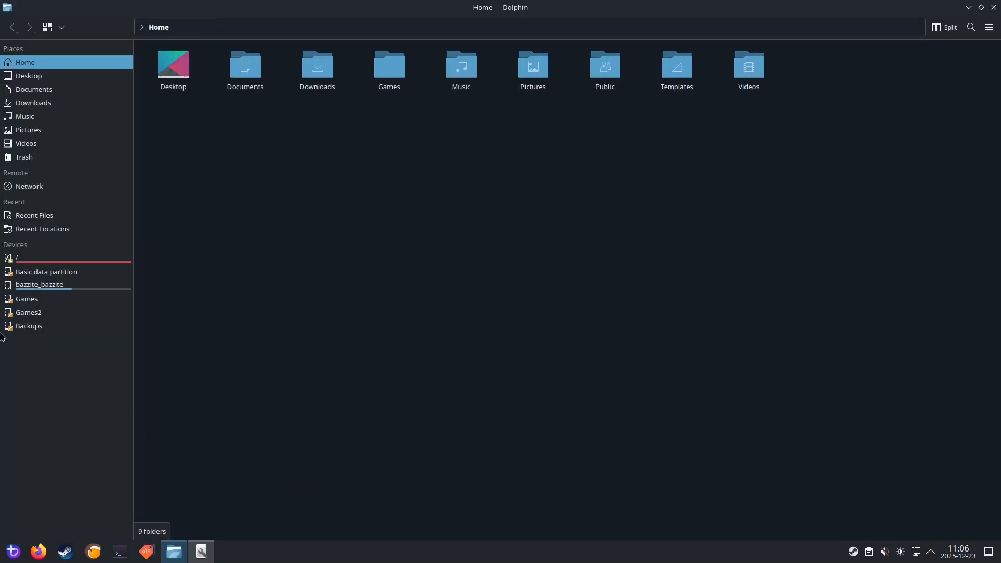
left_click(26, 299)
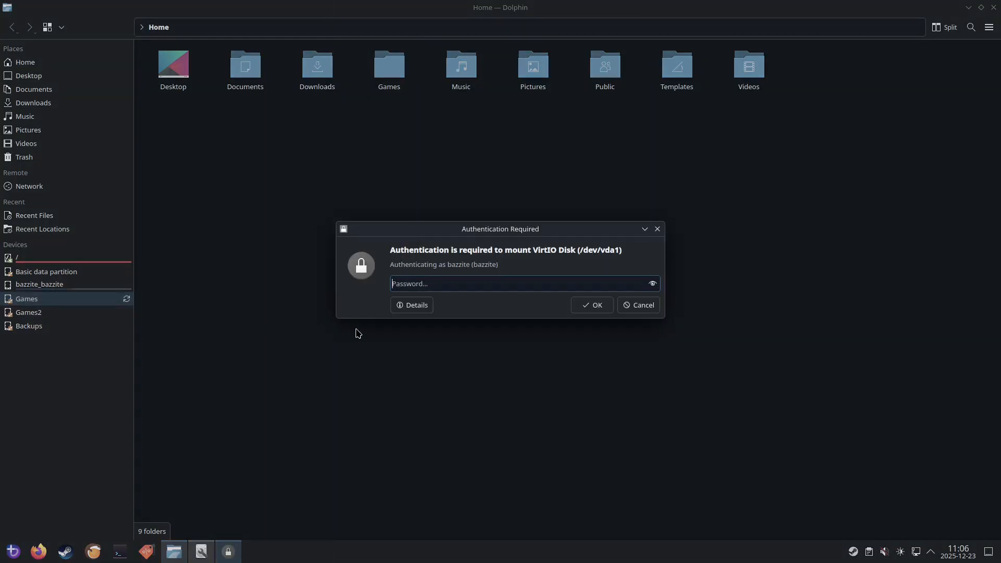
mouse_move(423, 384)
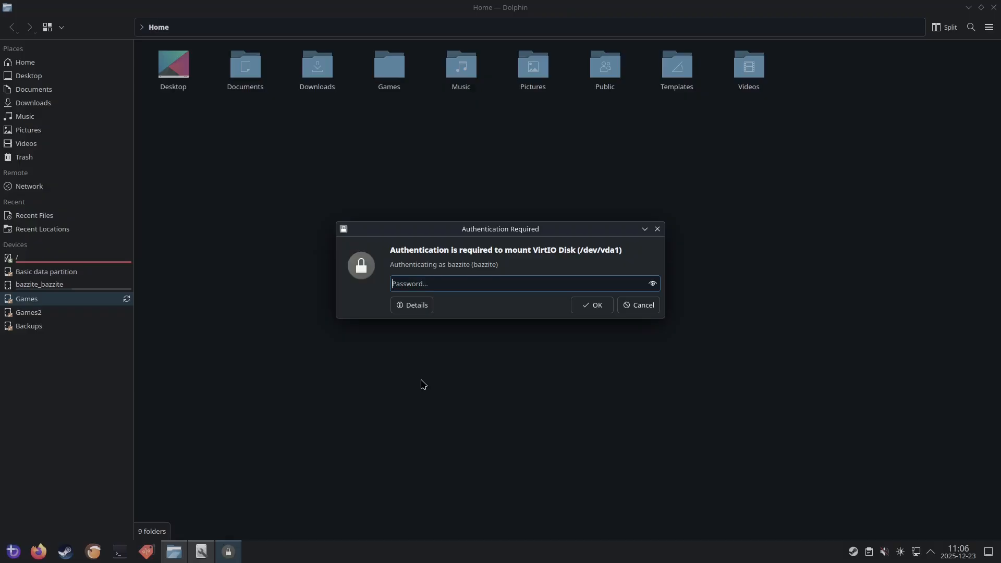
mouse_move(530, 391)
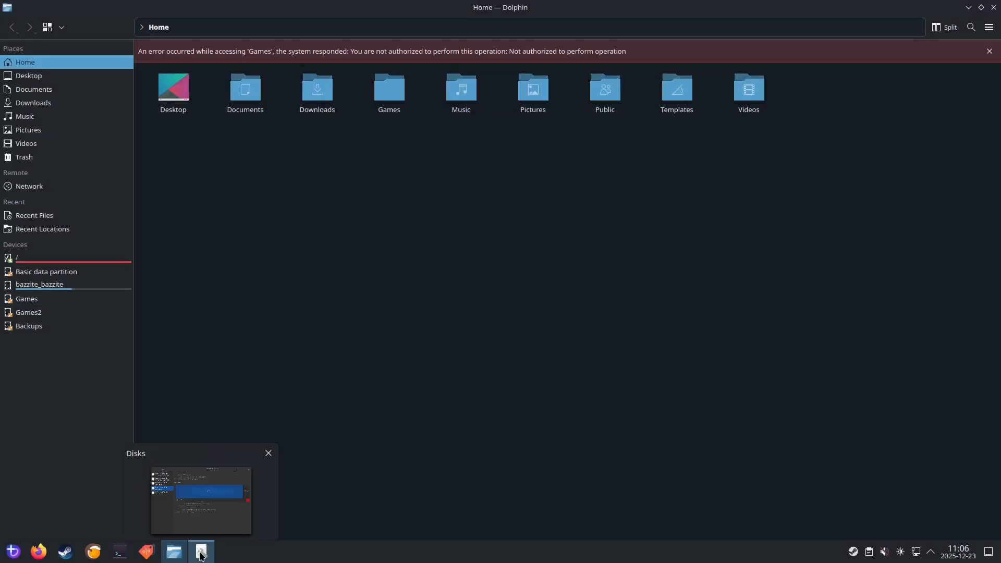
left_click(201, 550)
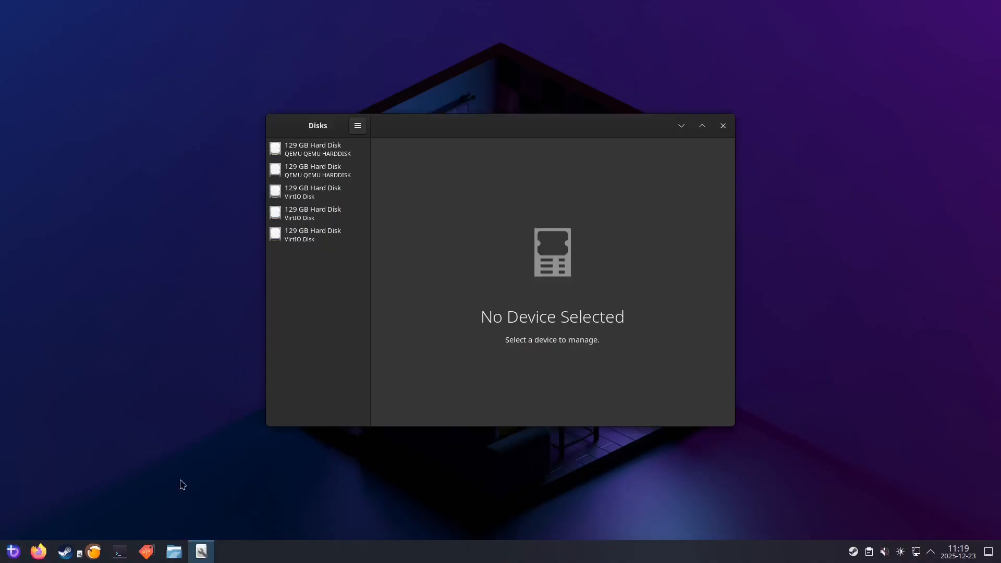
Step: Set the Games partition to mount at startup at /mnt/Games with ,exec appended to its options
left_click(317, 170)
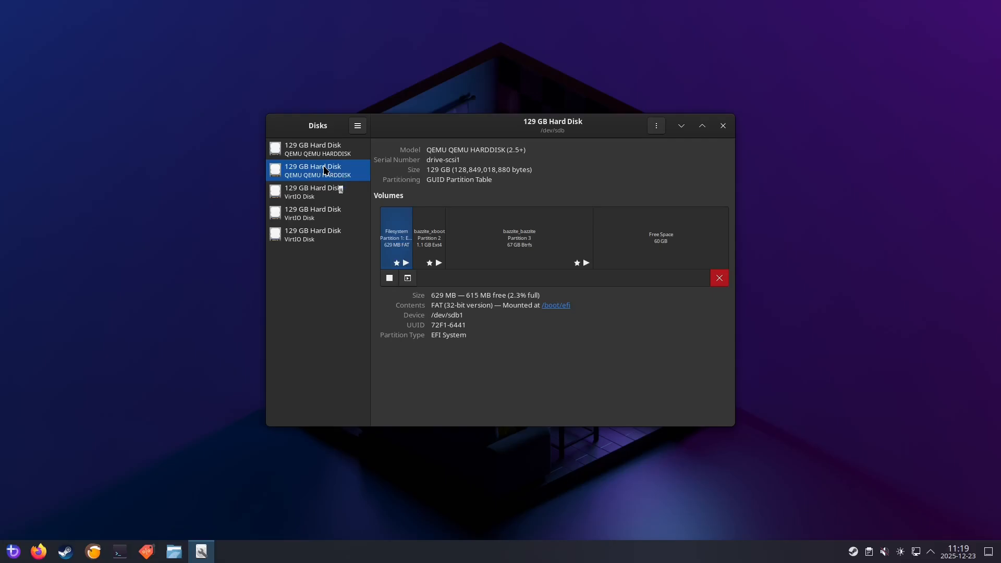
left_click(313, 192)
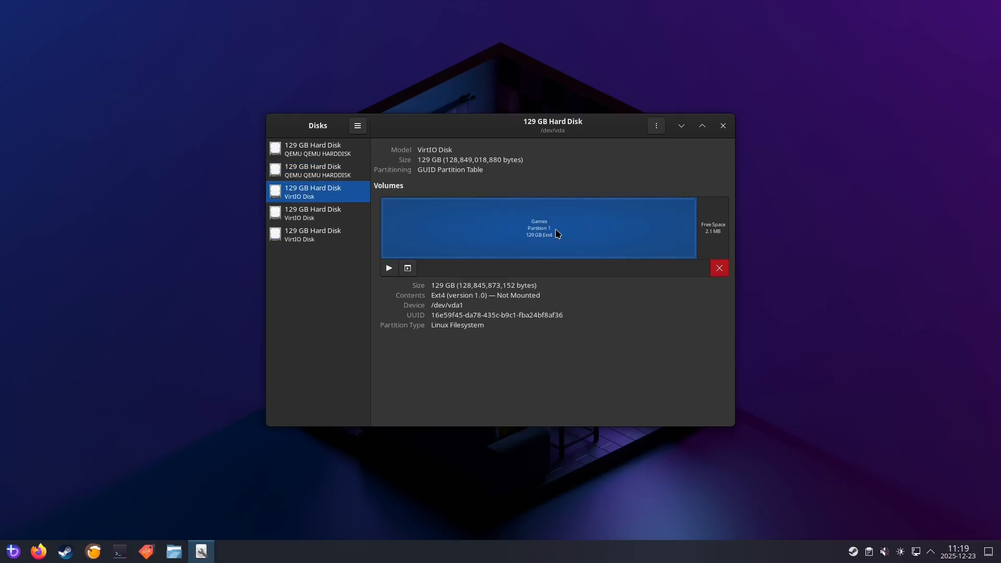
mouse_move(420, 271)
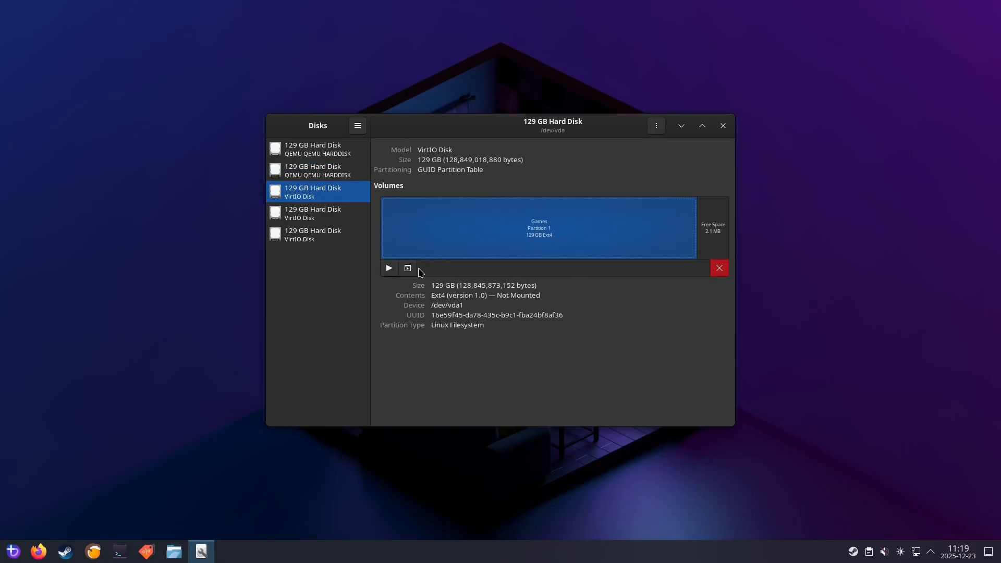
mouse_move(408, 268)
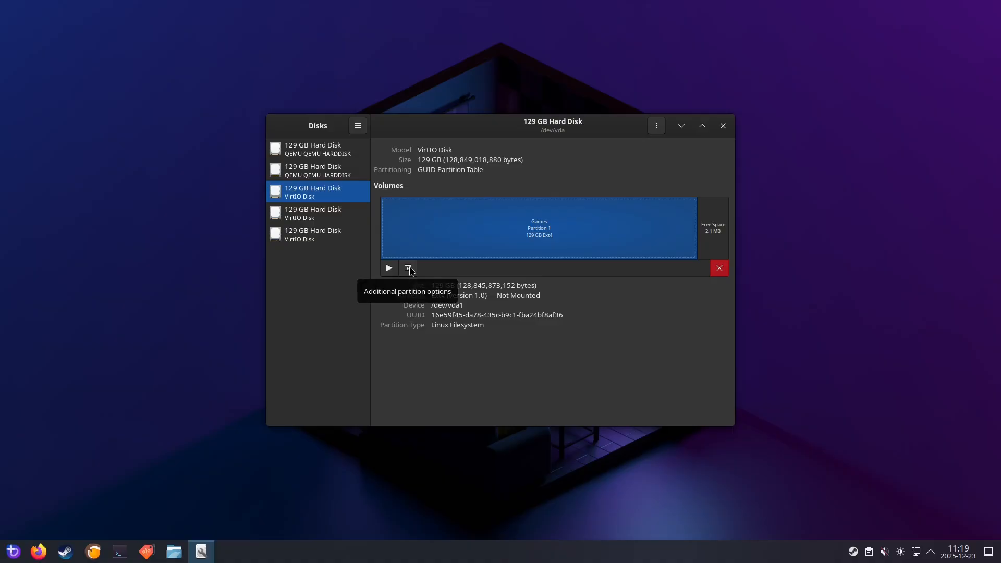
left_click(407, 268)
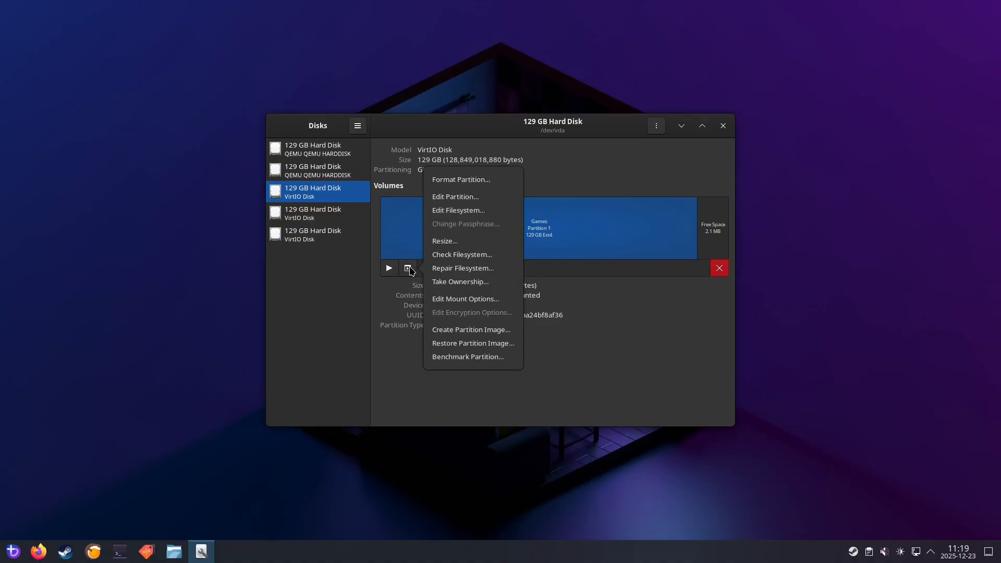
mouse_move(465, 299)
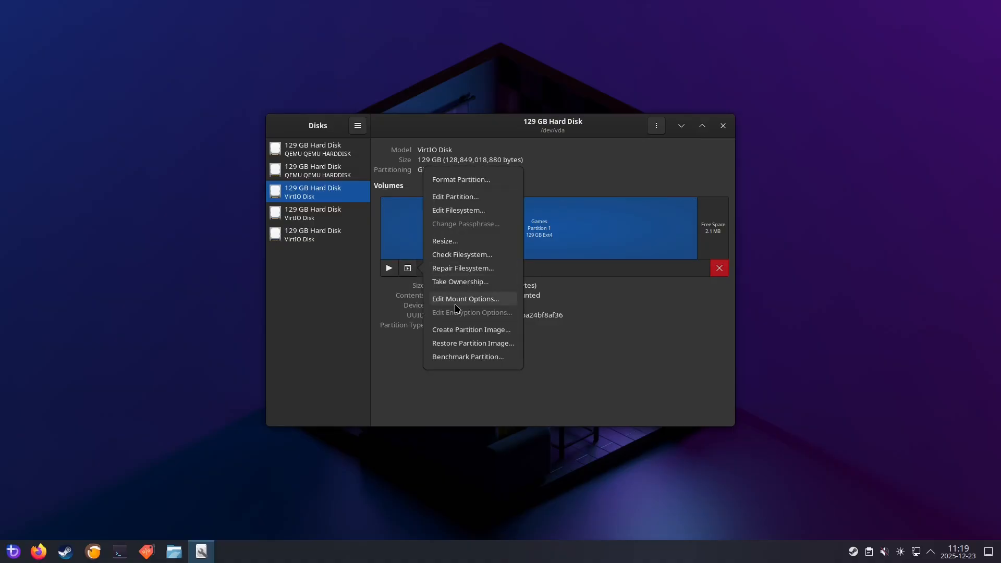
left_click(465, 300)
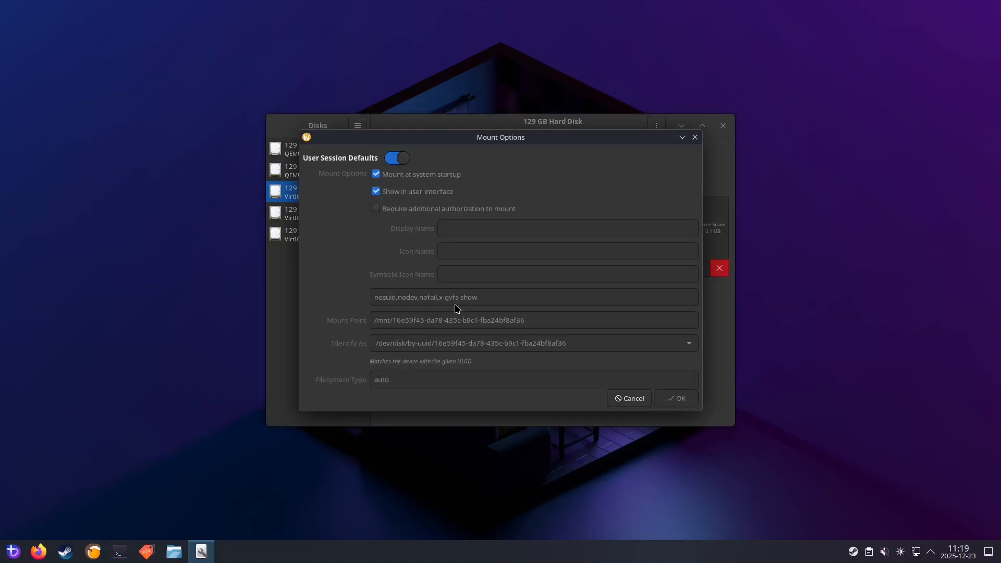
mouse_move(455, 309)
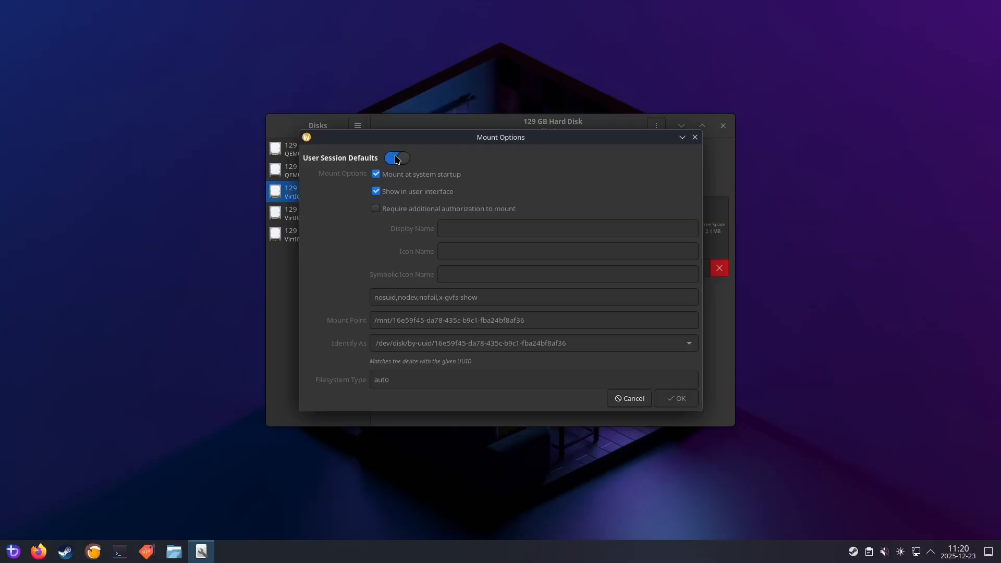
mouse_move(396, 159)
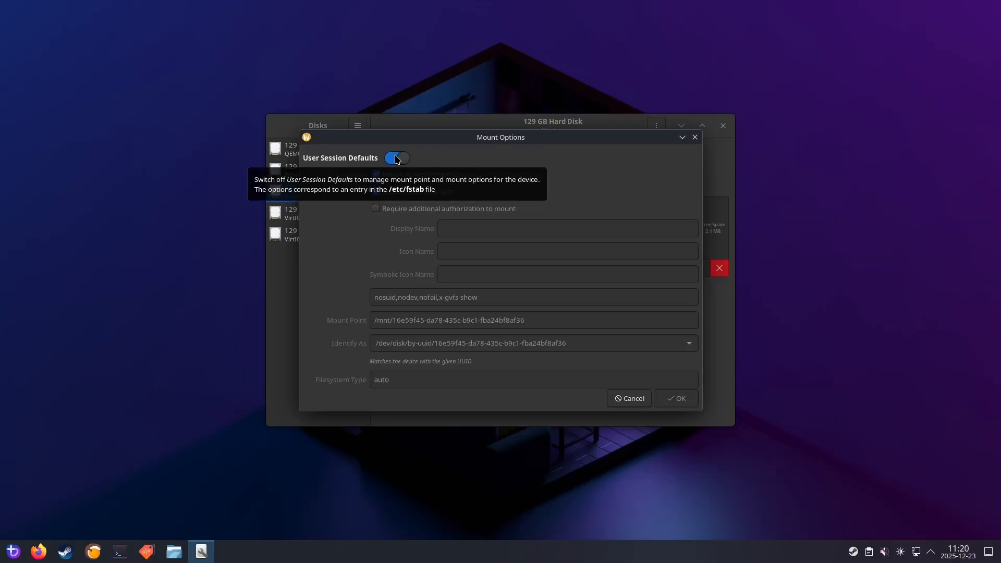
left_click(396, 157)
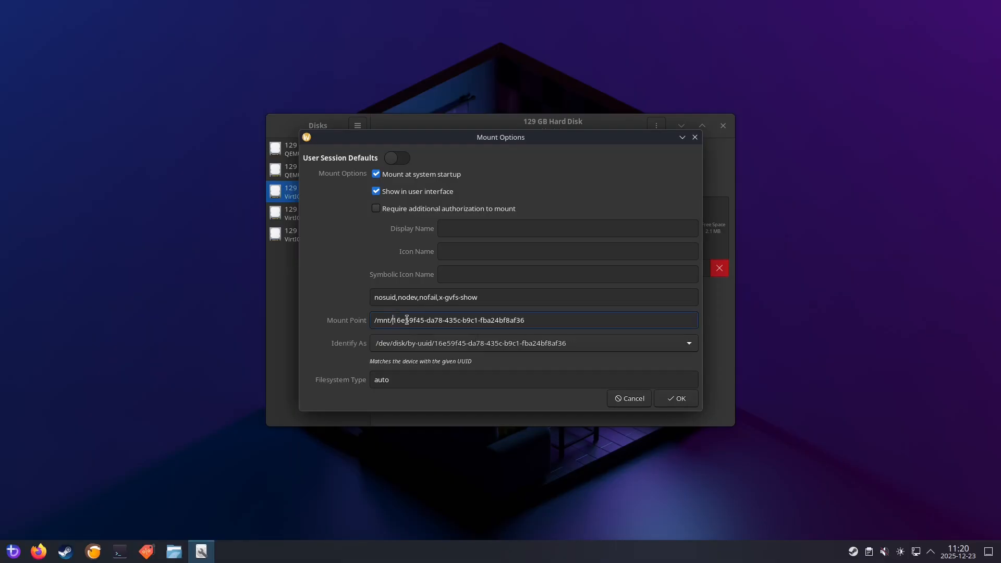
double_click(456, 320)
type("/mnt/Games")
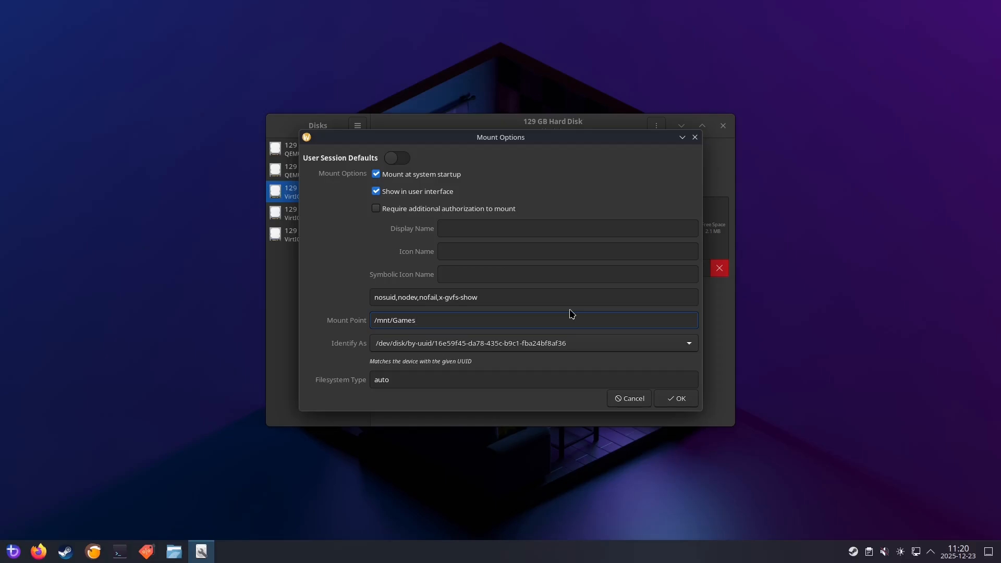
mouse_move(535, 320)
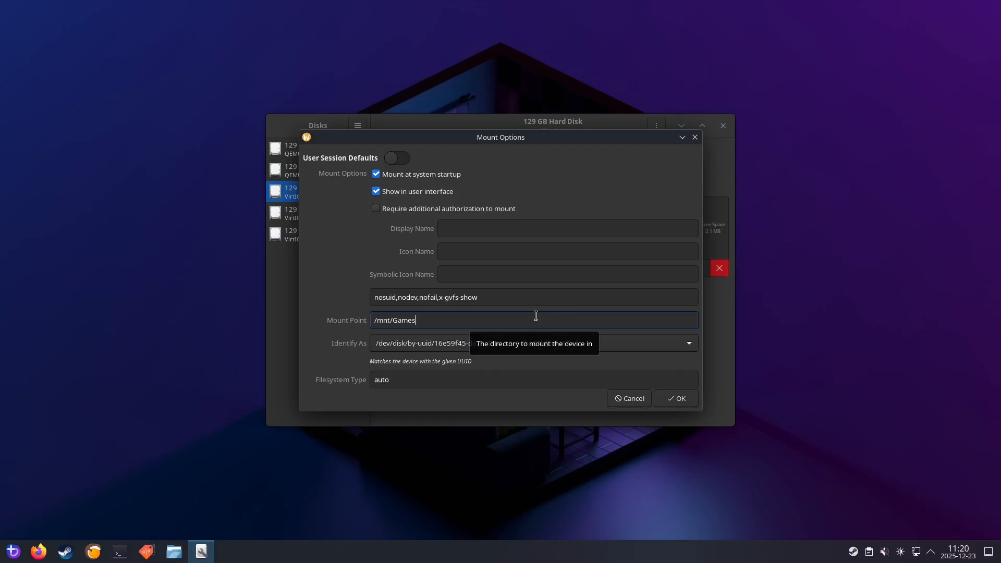
left_click(533, 297)
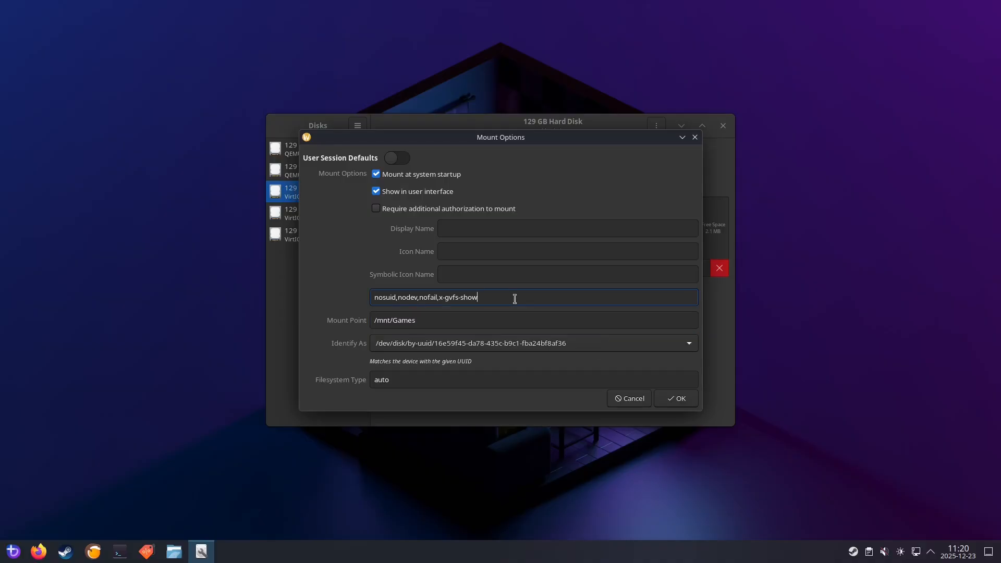
type(",exec")
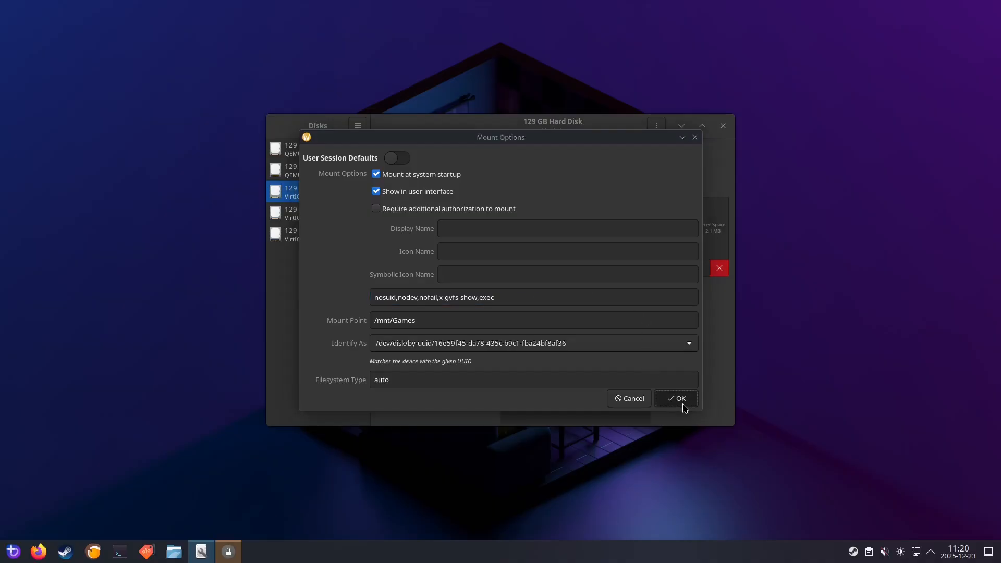
left_click(676, 398)
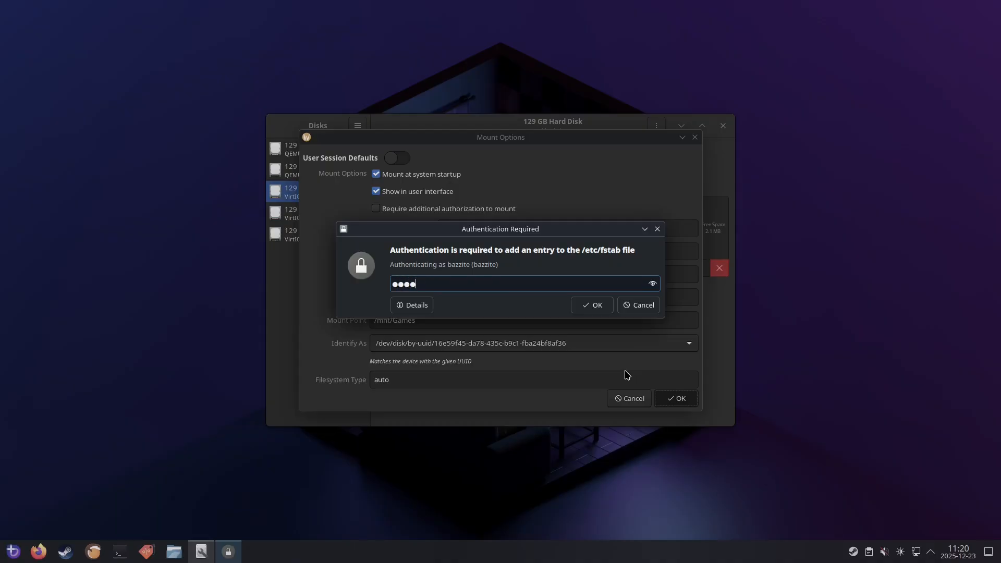
left_click(591, 304)
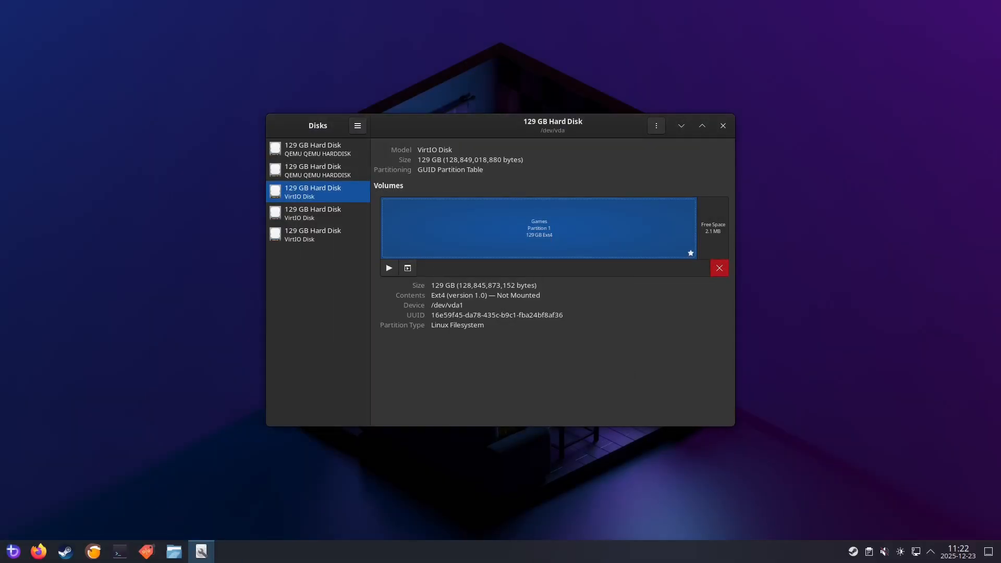
mouse_move(388, 268)
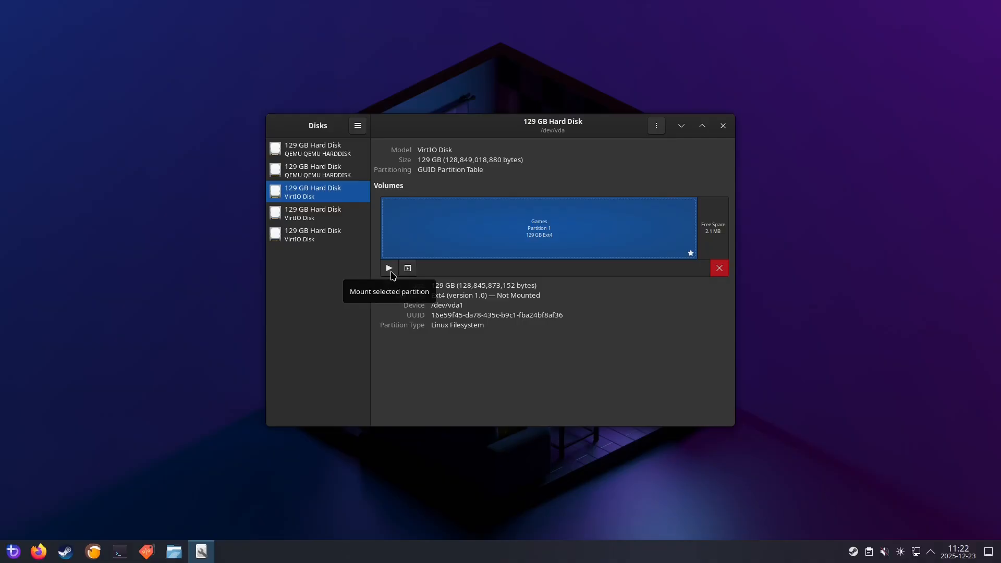
Step: Mount the Games partition, authenticating, so it shows at /var/mnt/Games
left_click(388, 268)
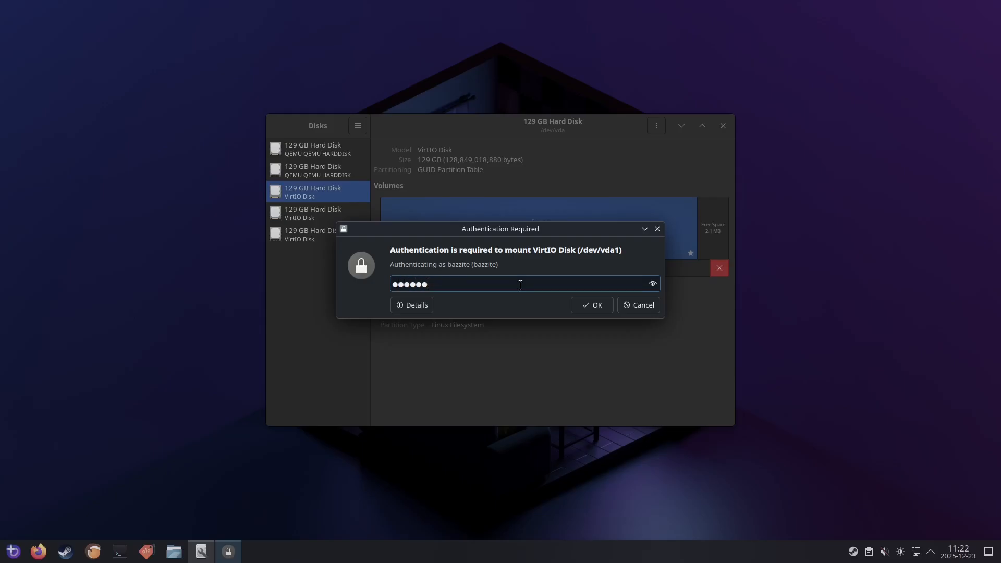
left_click(592, 305)
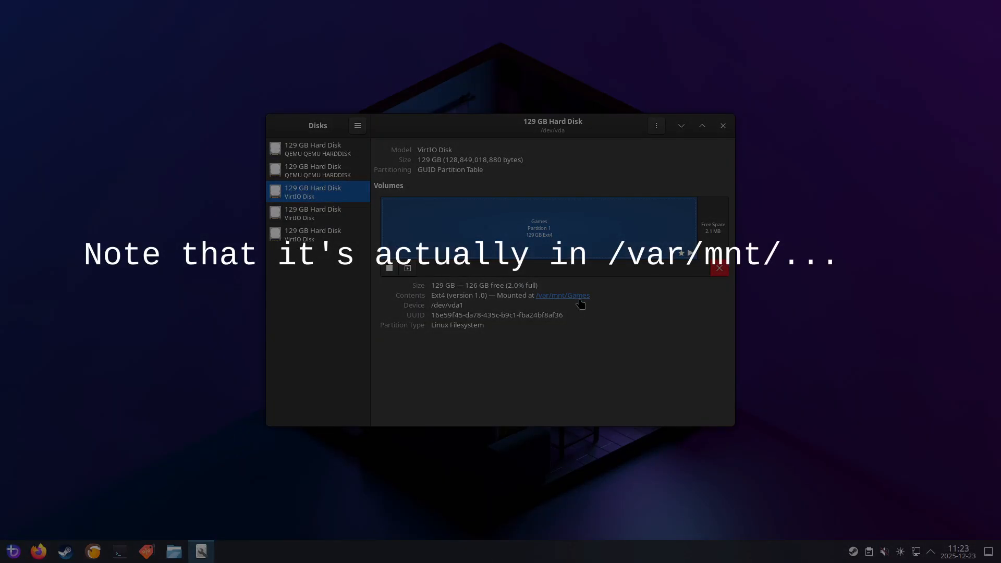
mouse_move(595, 302)
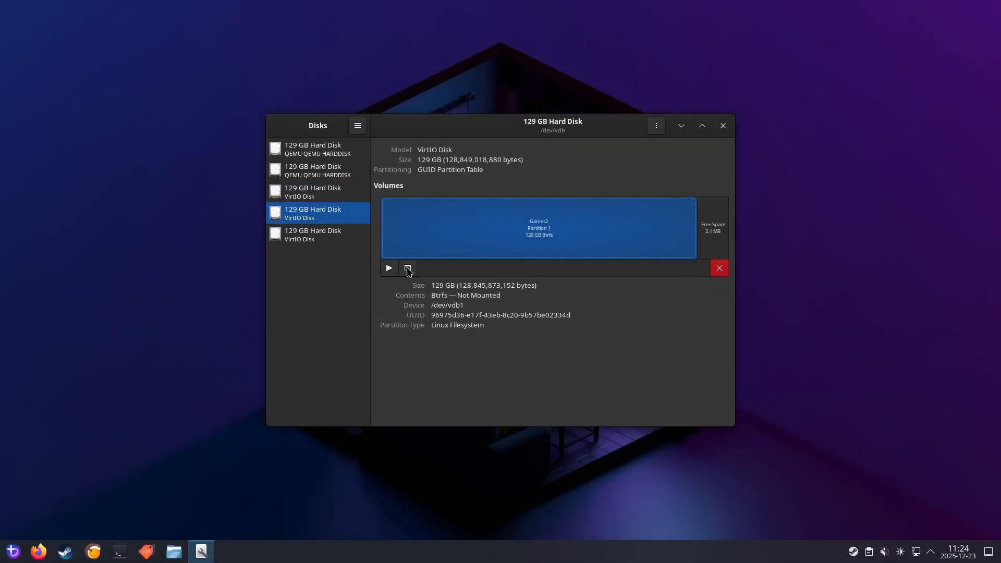
Step: Set Games2 to mount at startup at /mnt/Games2 with ,exec added, then mount it now
left_click(408, 268)
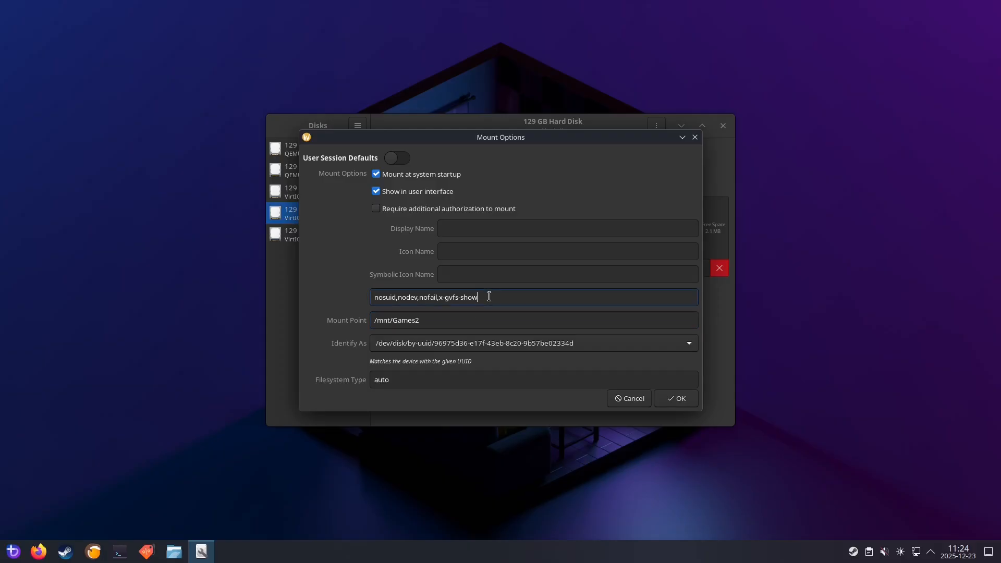
type(",exec")
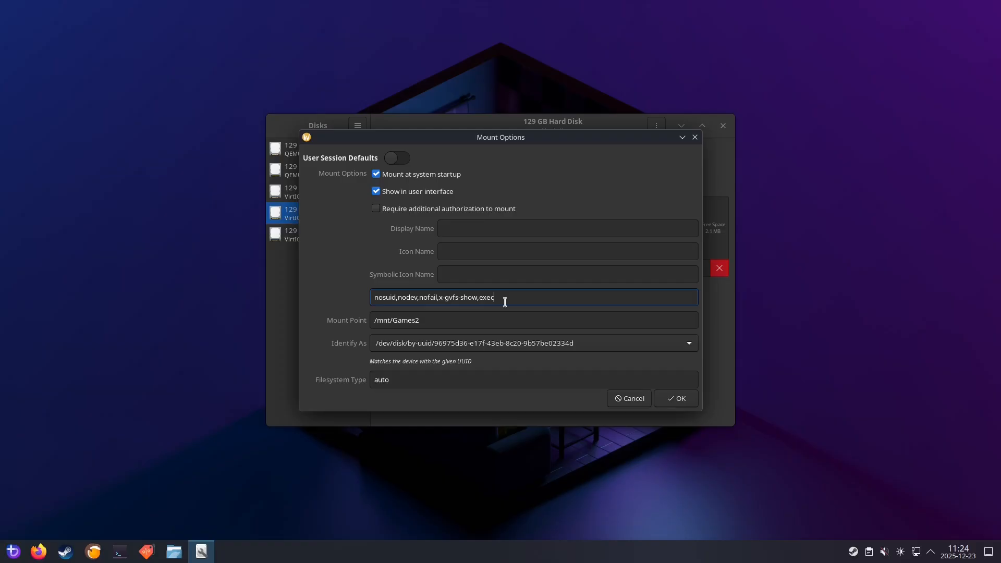
mouse_move(504, 297)
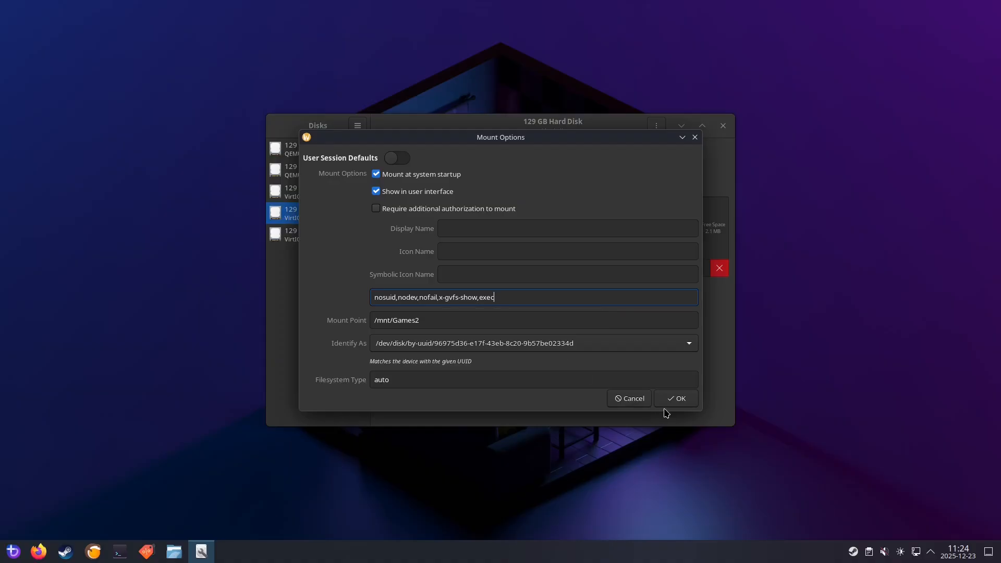
left_click(675, 398)
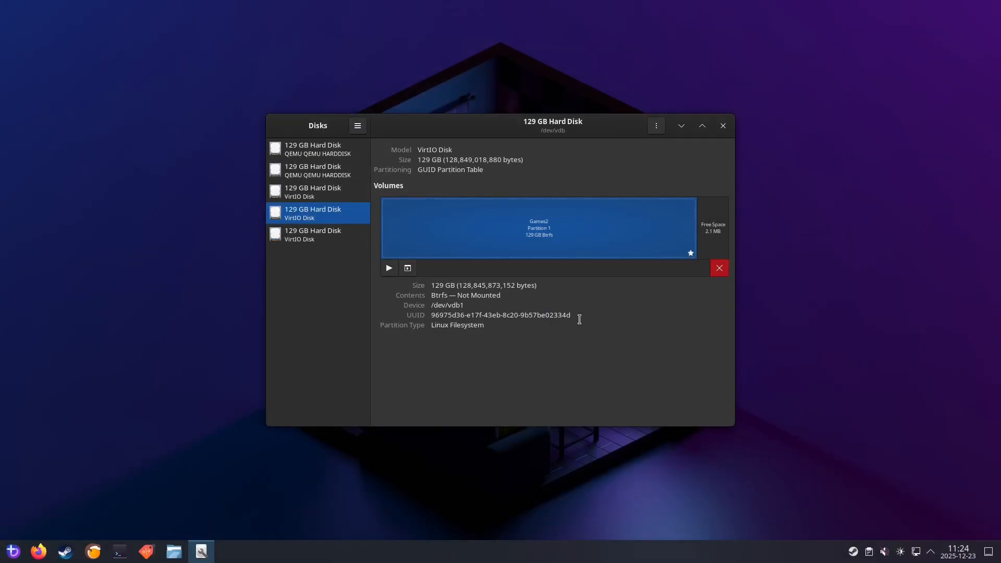
left_click(388, 268)
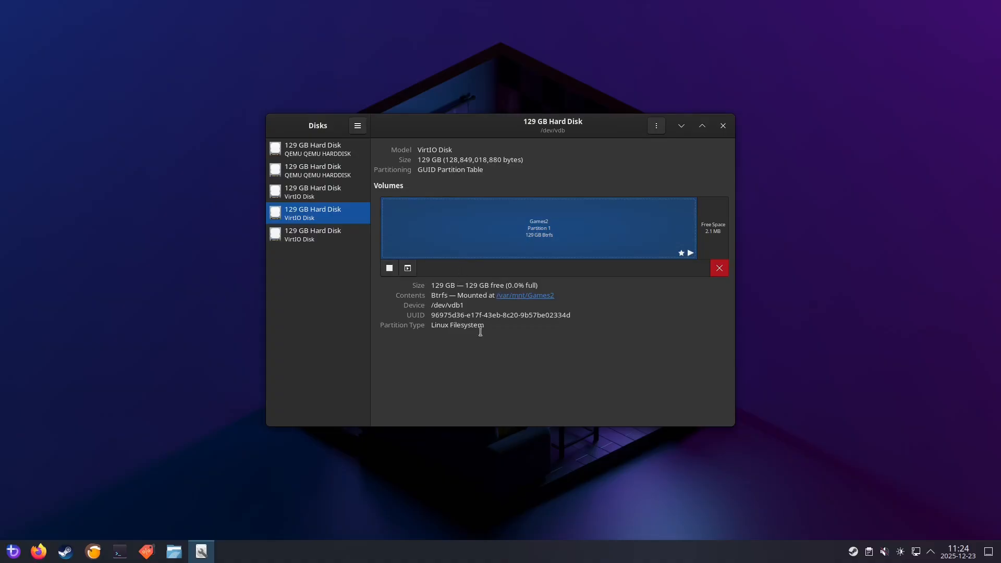
left_click(317, 234)
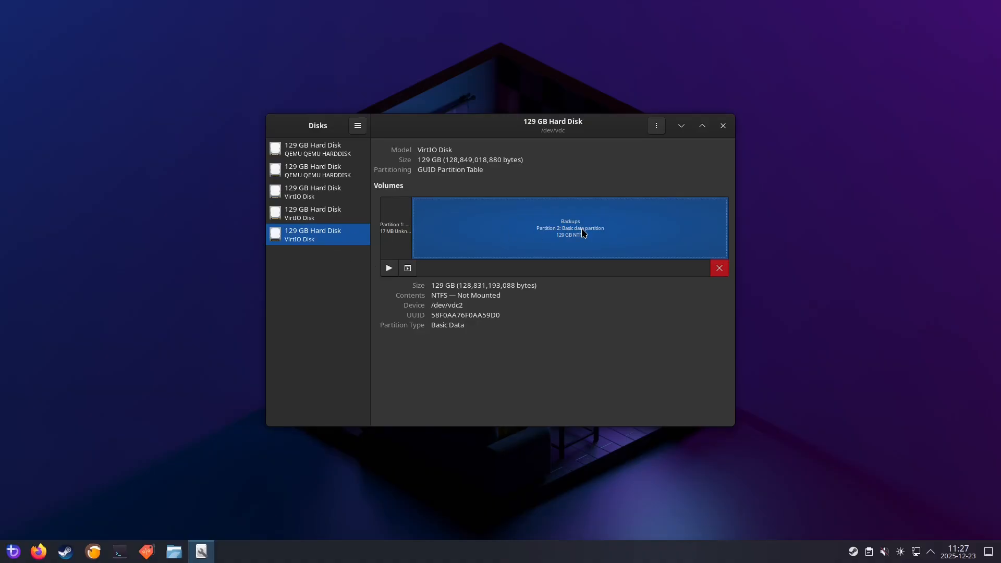
mouse_move(418, 283)
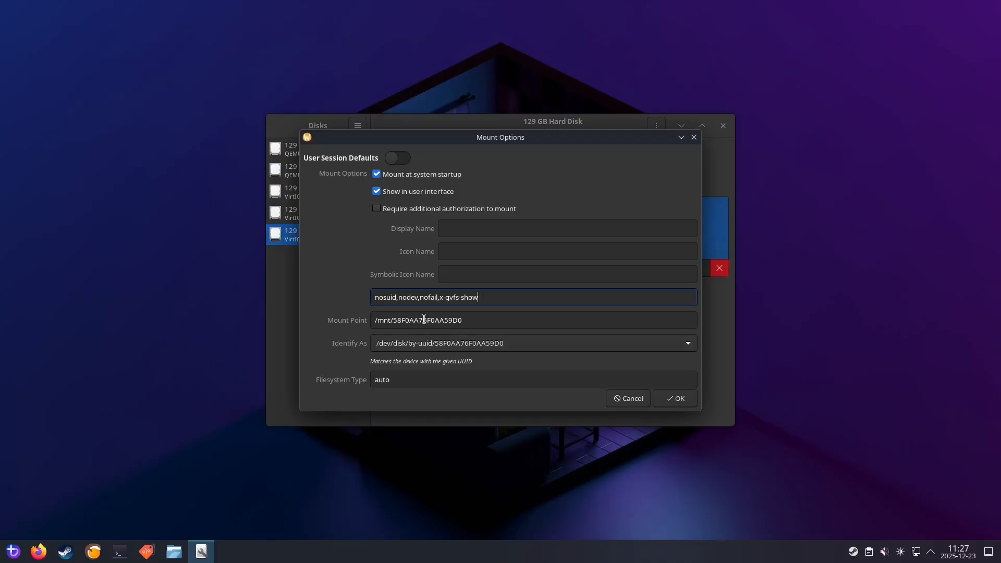
Step: Save the Backups NTFS startup mount at /mnt/Backups and mount it now, authenticating both
left_click(675, 398)
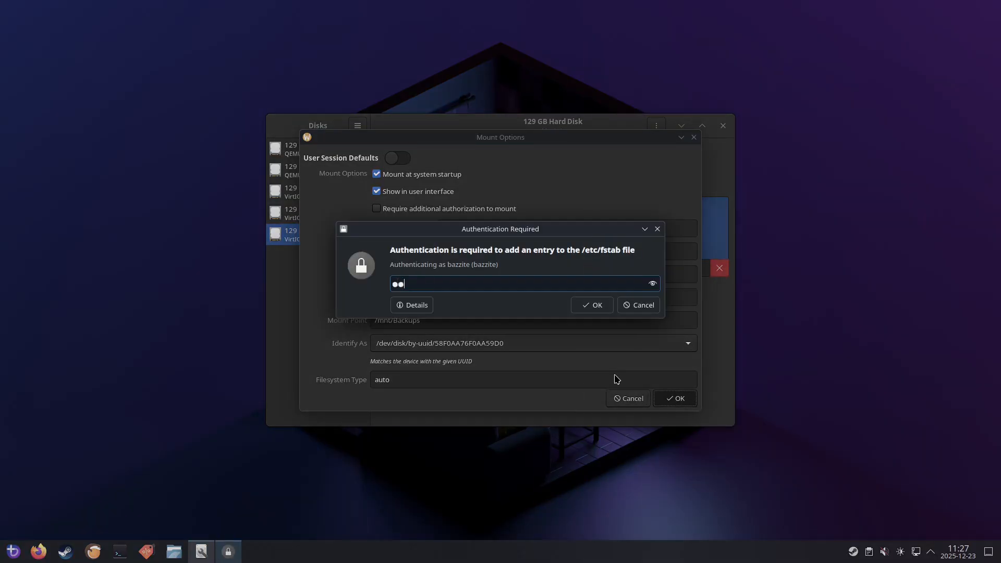
left_click(592, 305)
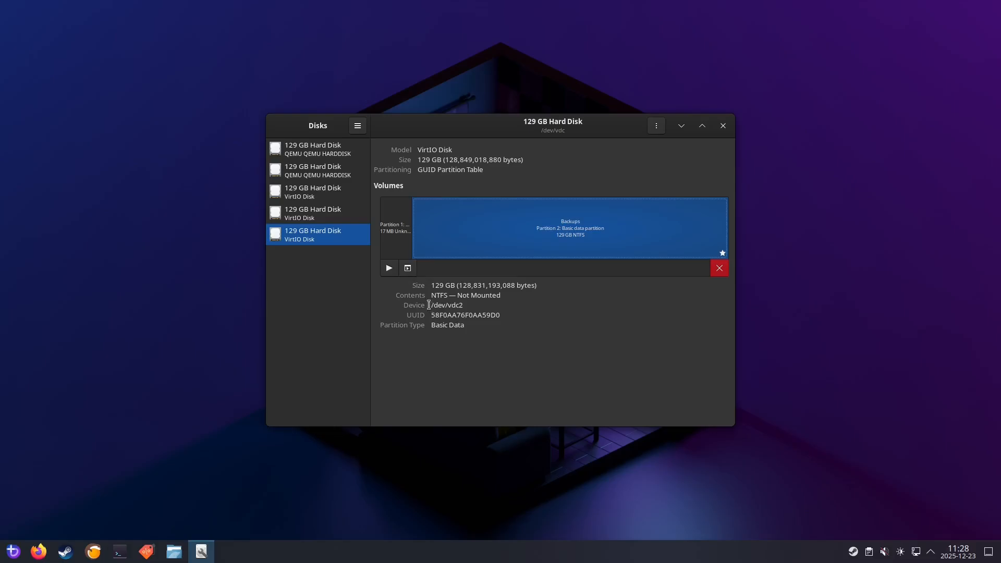
left_click(388, 268)
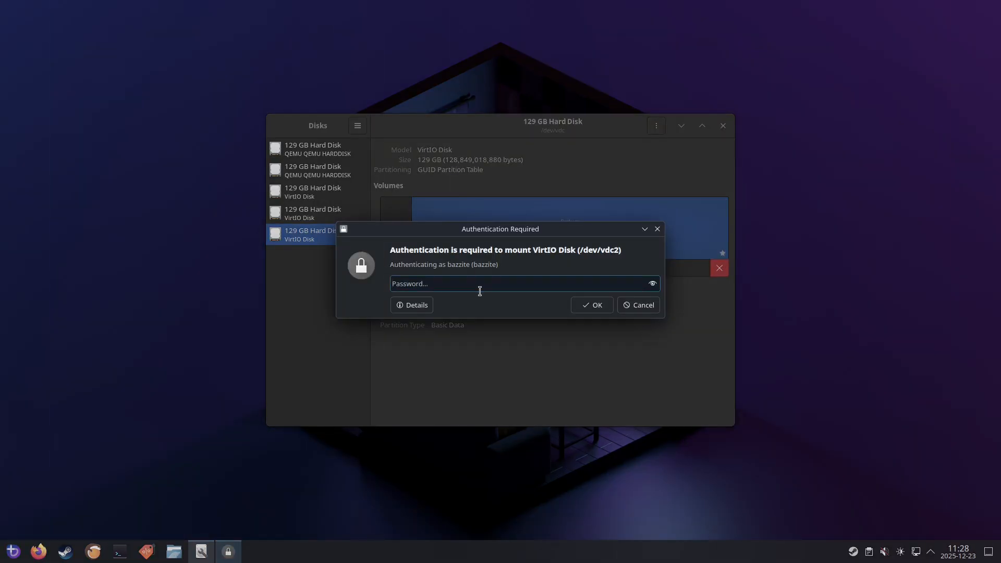
left_click(590, 305)
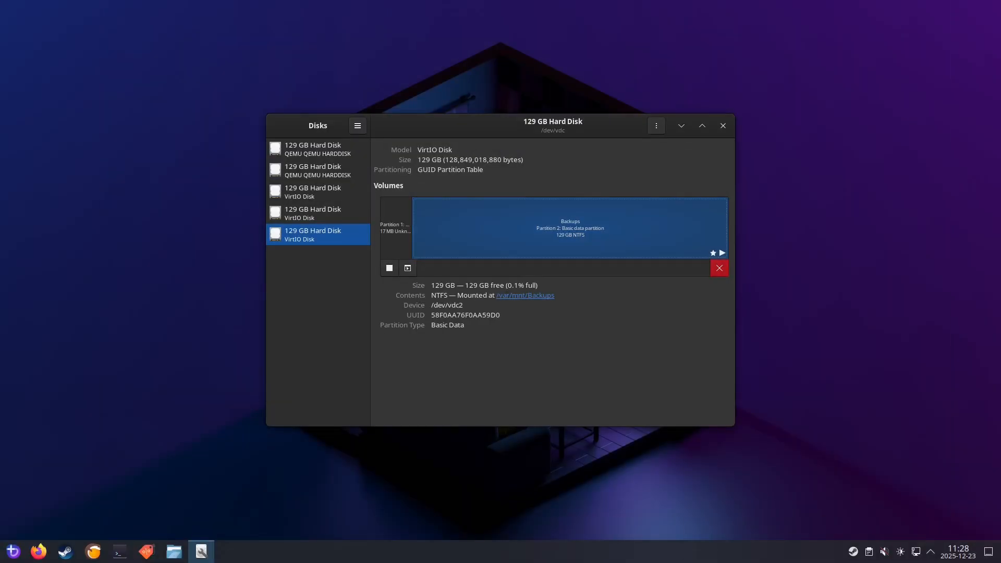
mouse_move(506, 346)
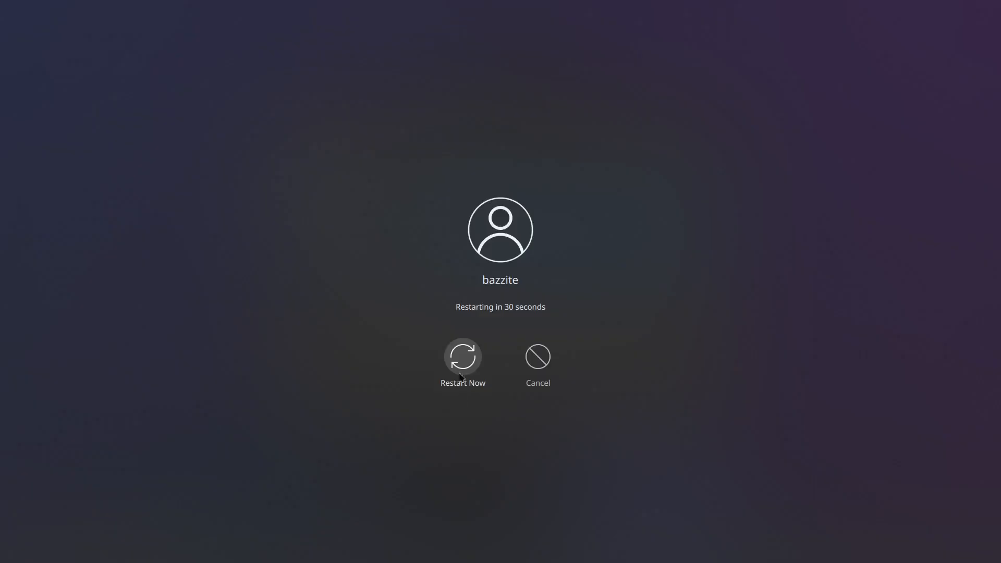
Step: Restart the system from the logout screen and return to the Plasma desktop
left_click(462, 357)
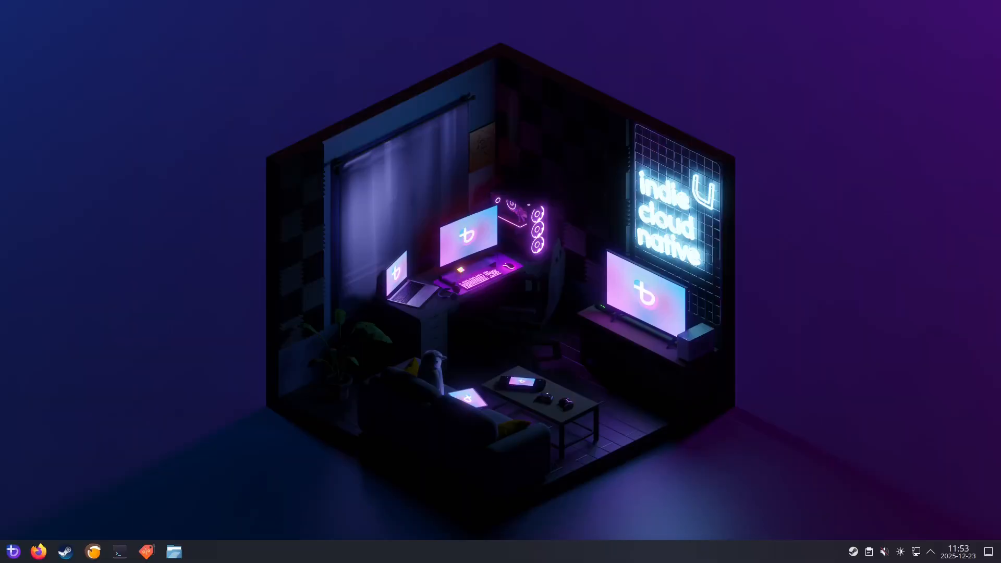
Step: Check Games, Games2 and Backups appear in Dolphin's devices and hide the root filesystem entry
left_click(175, 551)
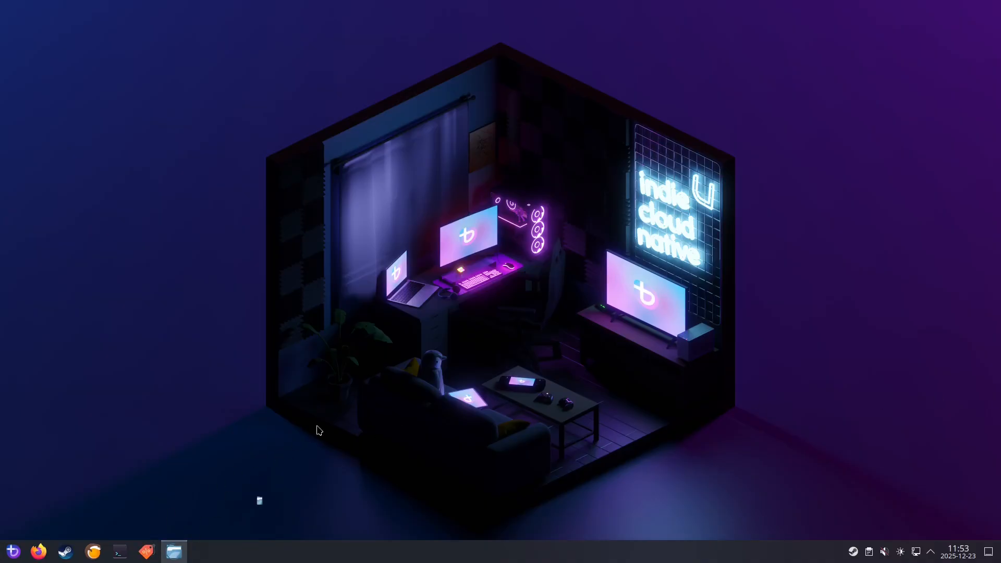
left_click(174, 551)
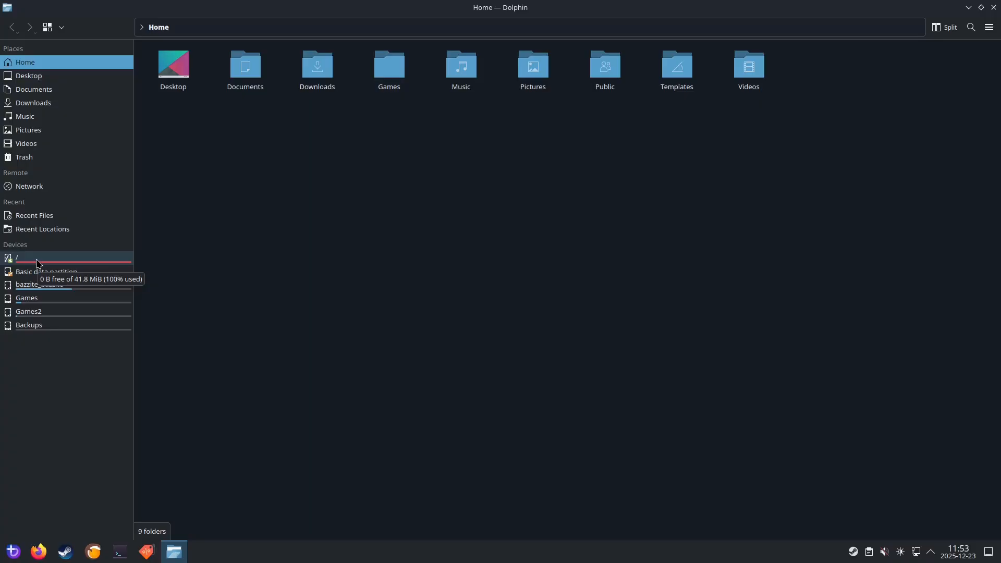
right_click(17, 258)
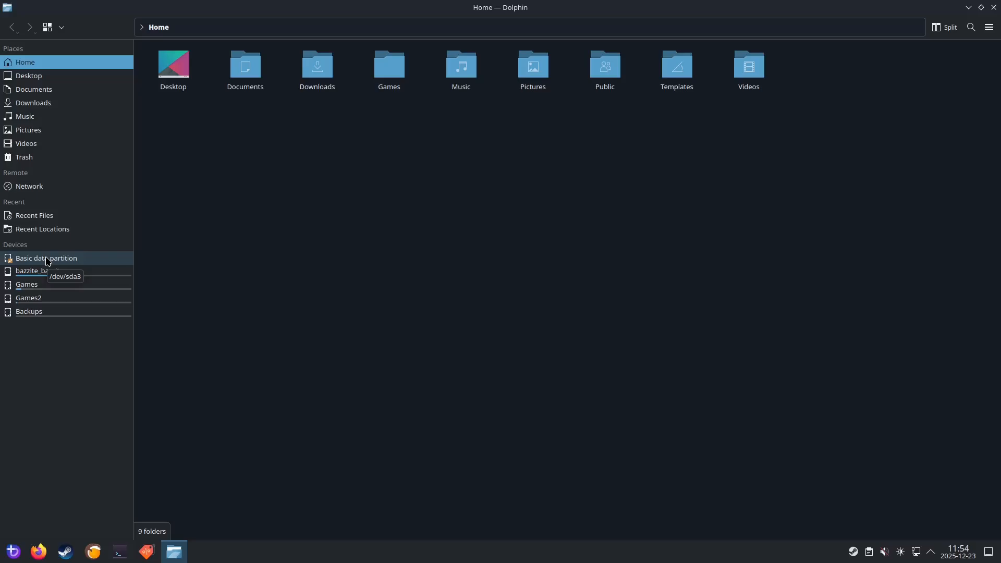
right_click(46, 258)
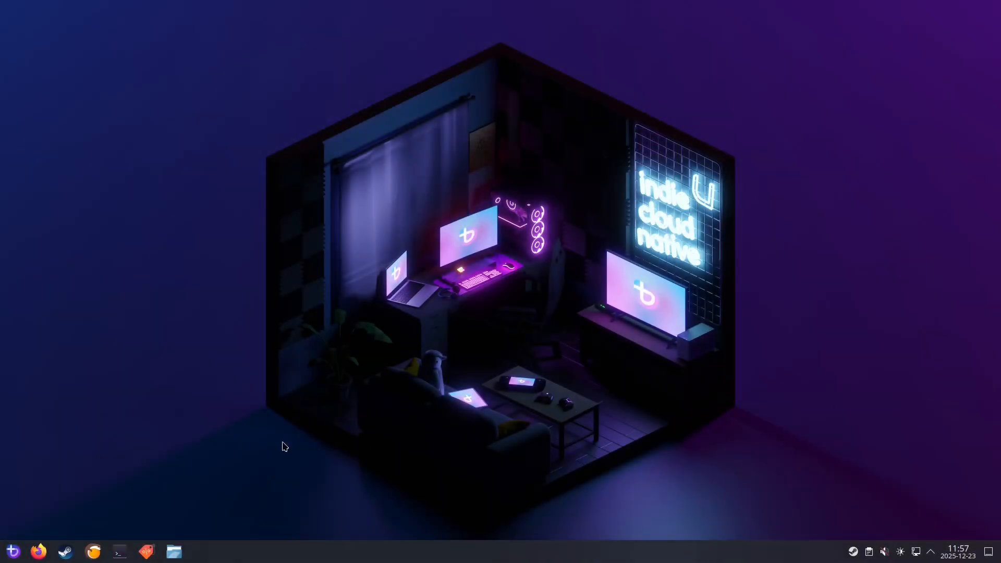
Step: Launch Steam and reach Settings > Storage, expanding the drive list to add another library drive
left_click(64, 550)
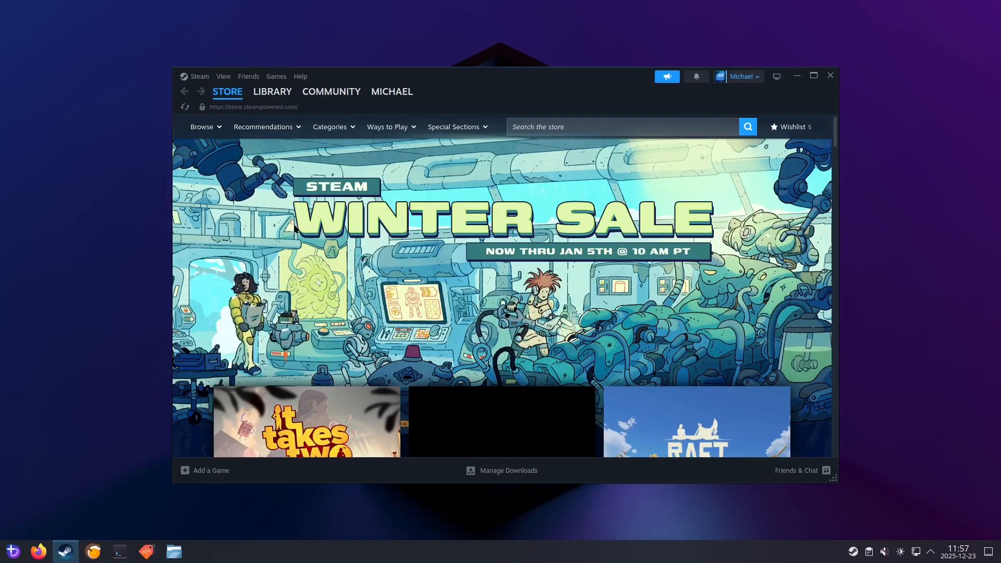
left_click(199, 76)
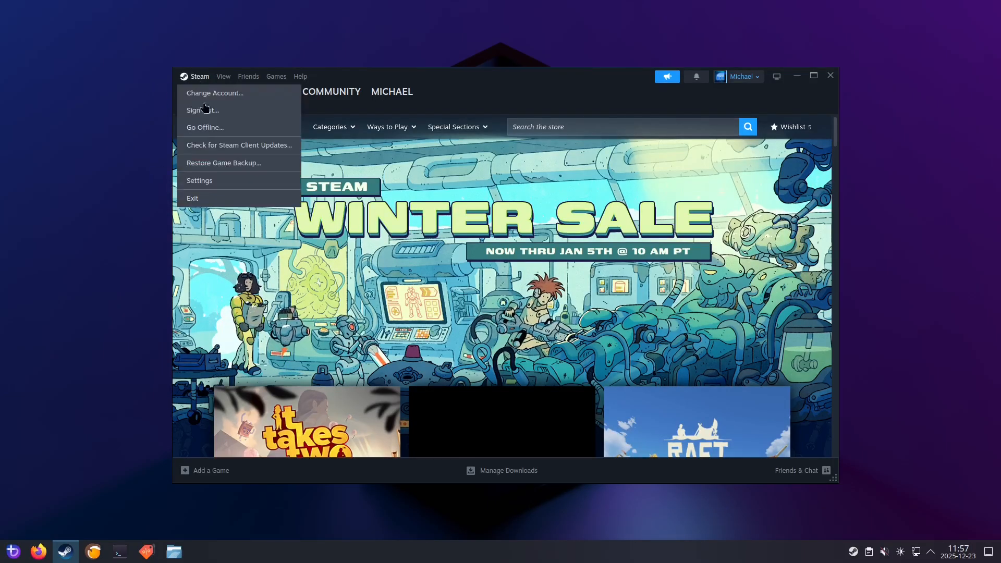
left_click(199, 180)
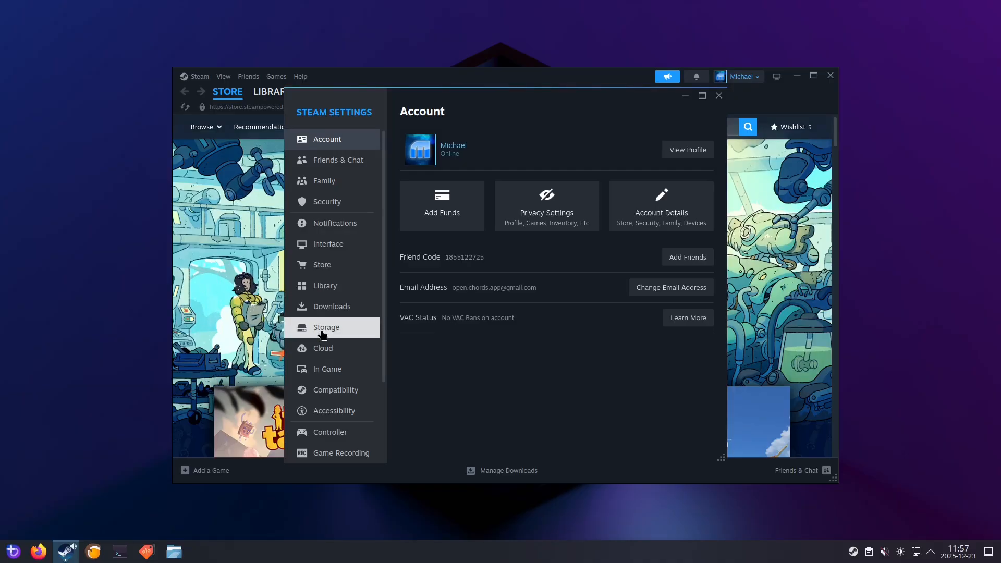
left_click(326, 326)
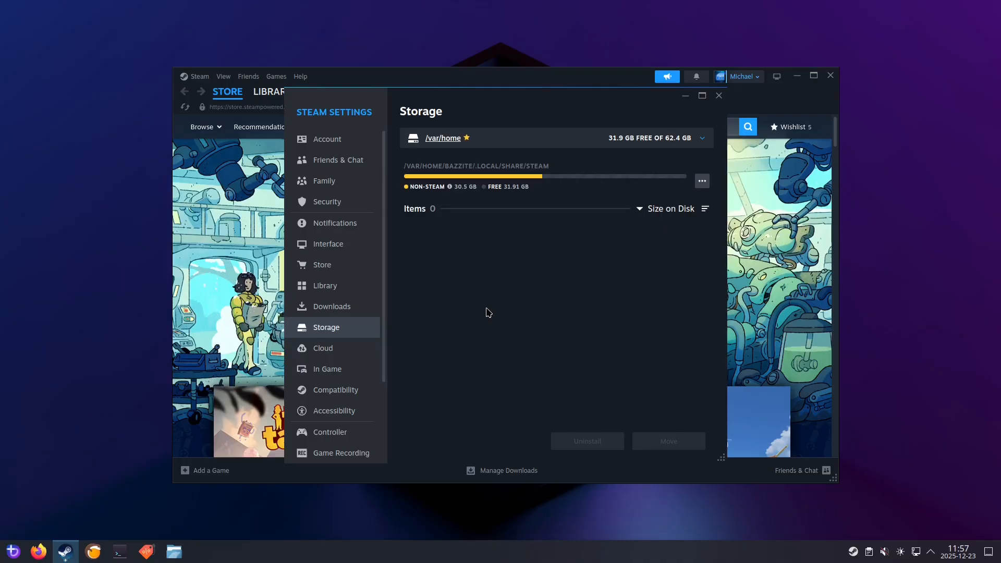
mouse_move(549, 138)
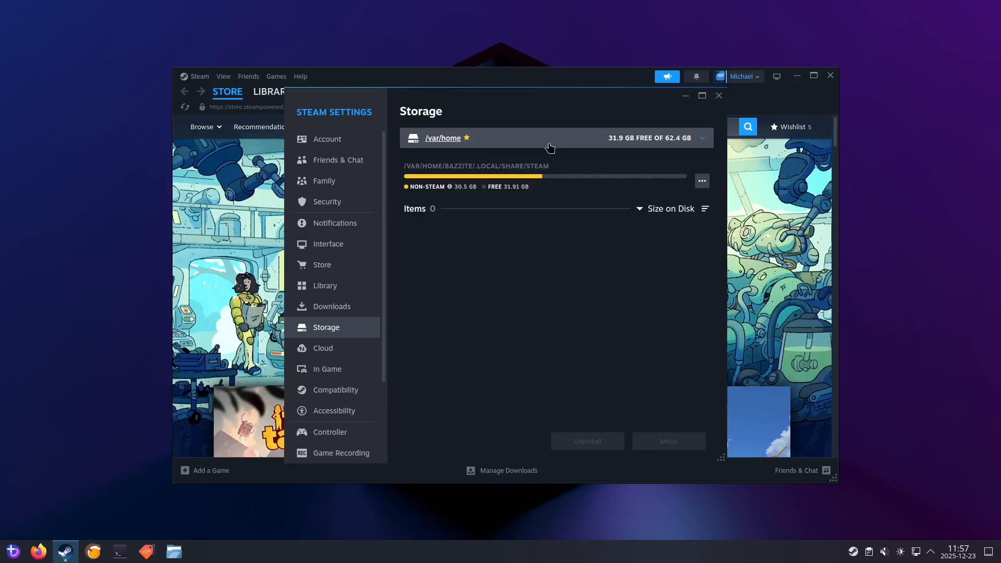
left_click(701, 137)
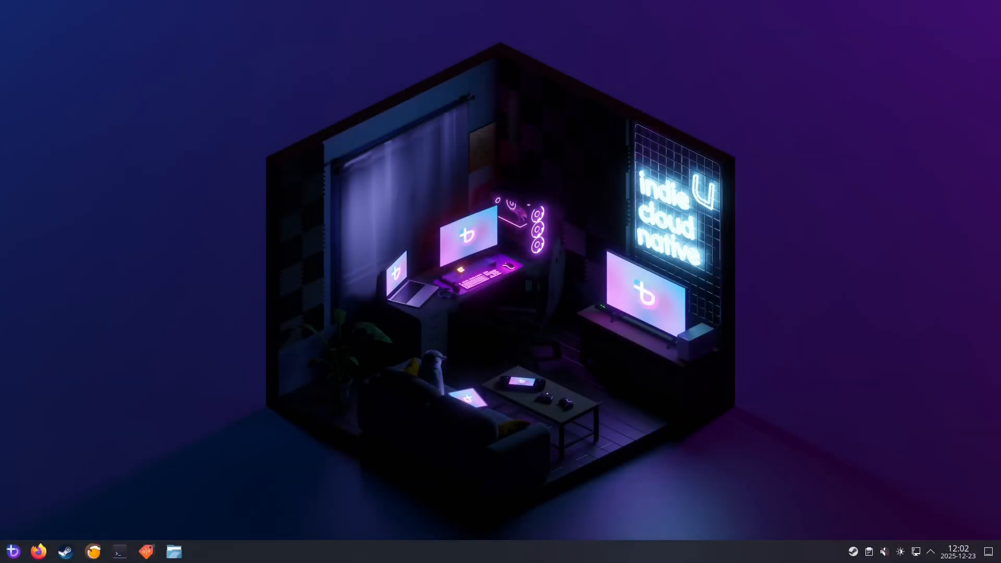
mouse_move(199, 519)
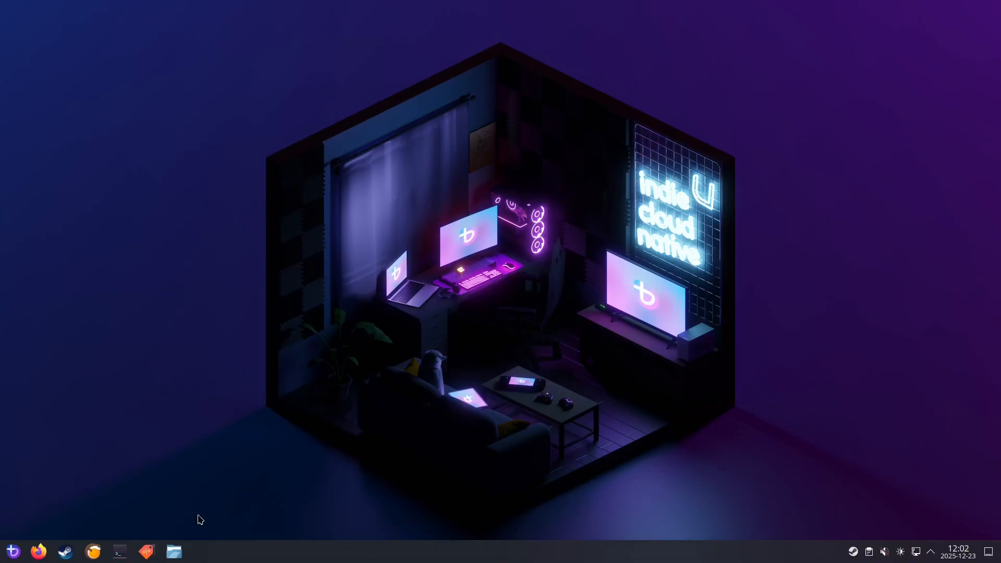
mouse_move(147, 550)
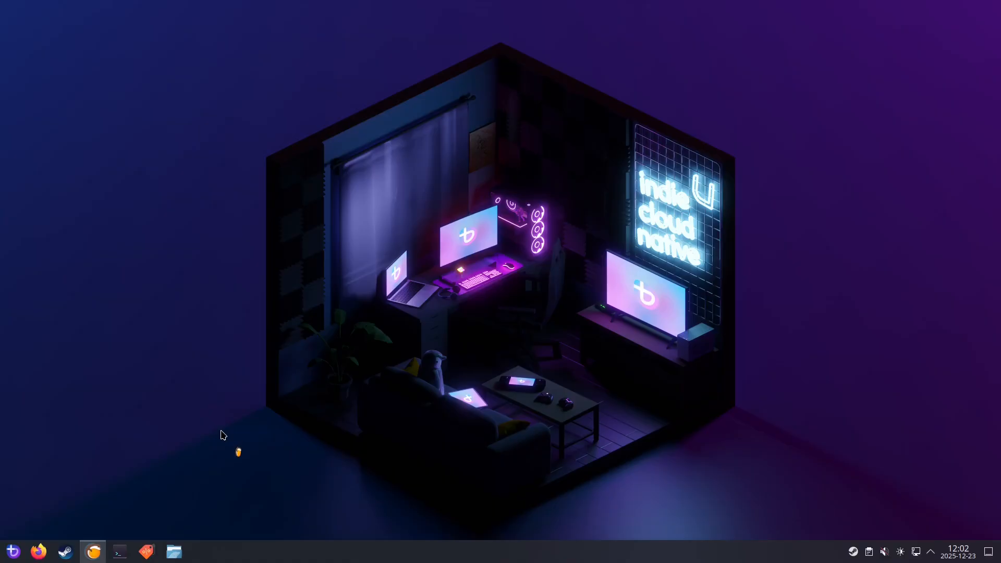
Step: Launch Lutris and reach the Storage section of its Preferences
left_click(92, 551)
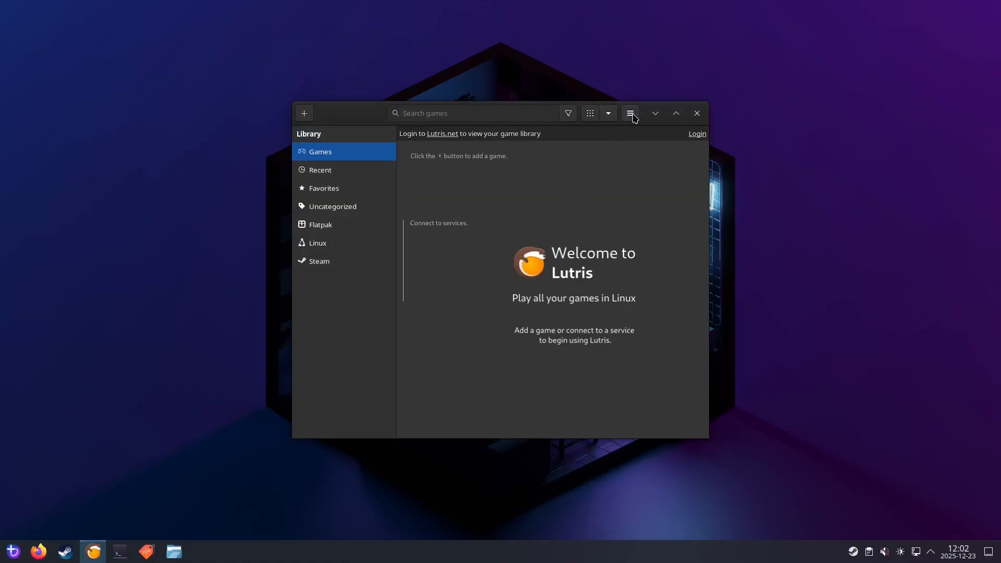
left_click(628, 113)
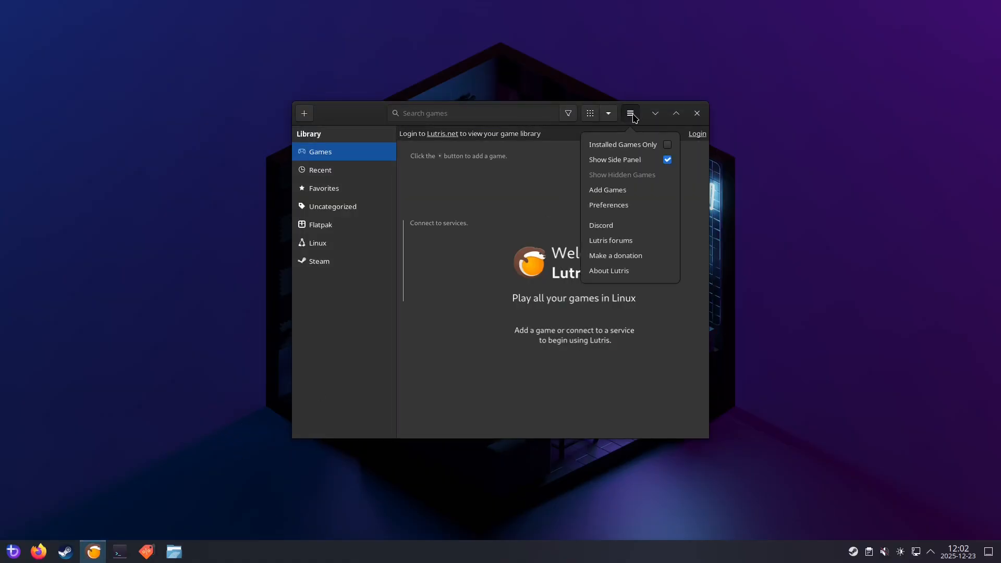
mouse_move(626, 206)
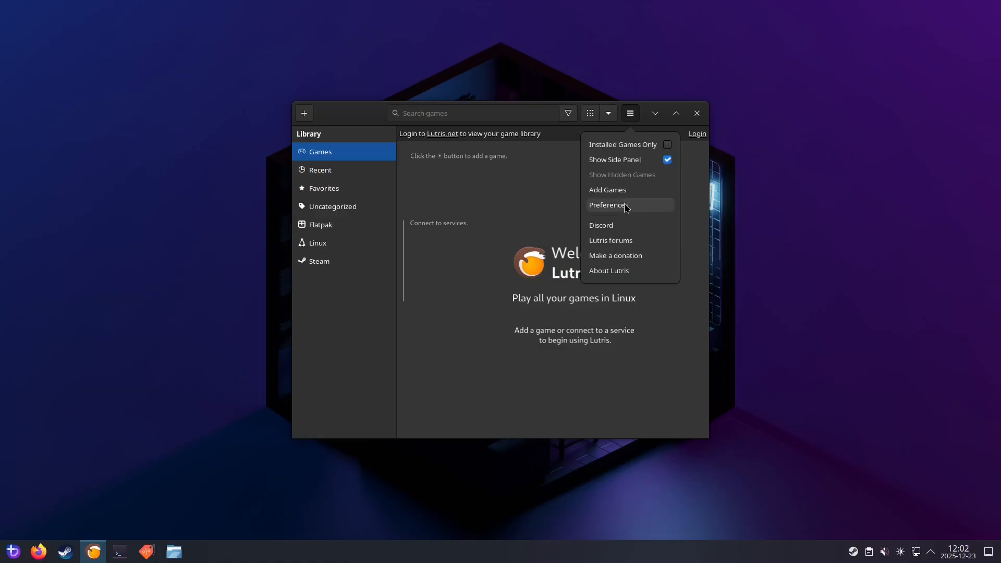
left_click(607, 206)
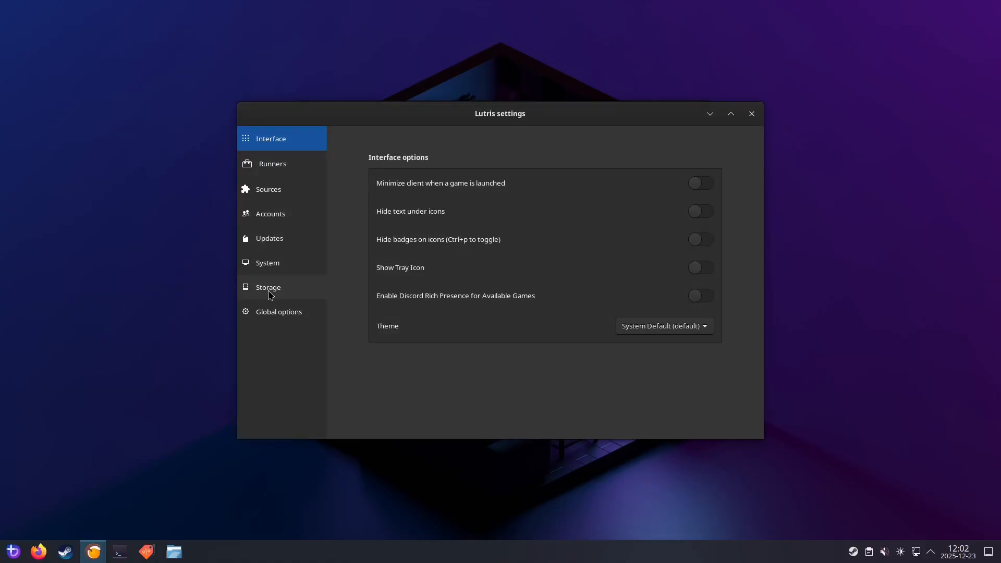
left_click(268, 287)
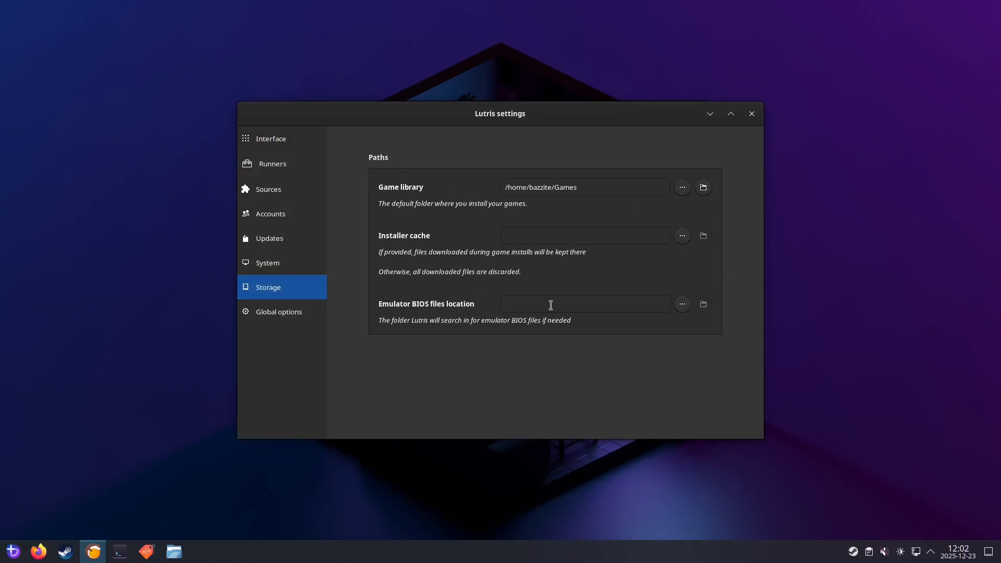
mouse_move(682, 187)
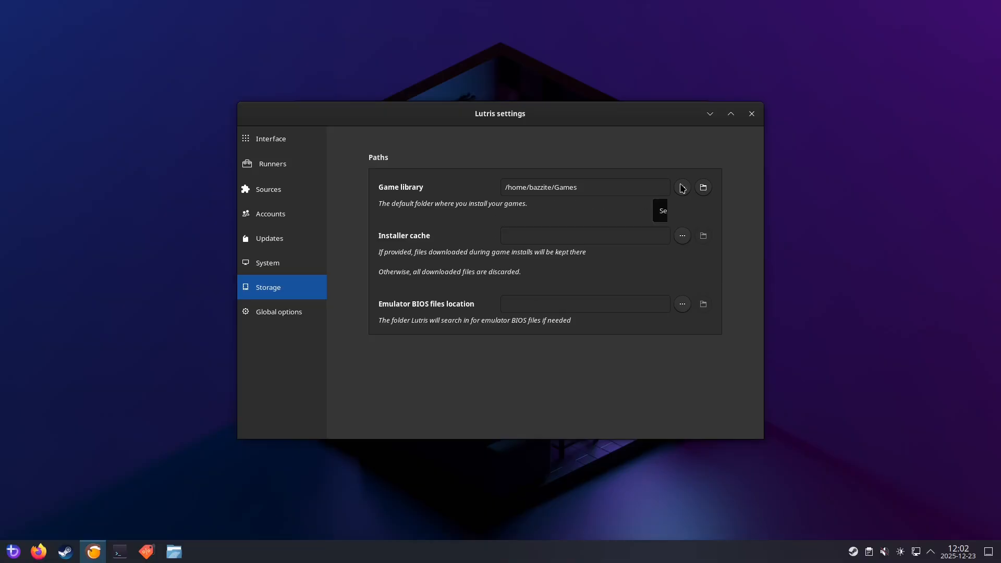
Step: Browse the game library to the Games drive at /var/mnt/Games and create a 'Lutris' folder there
left_click(701, 186)
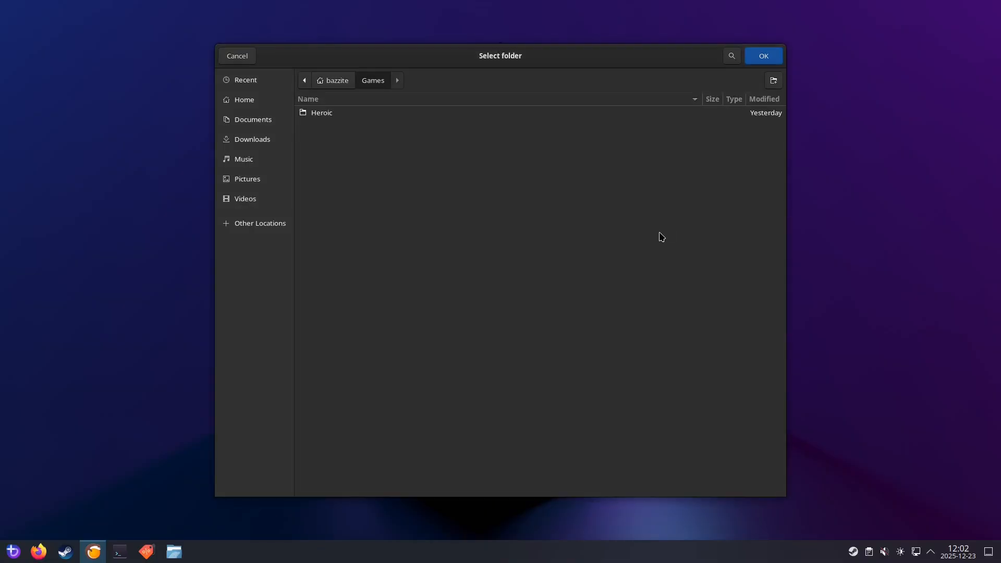
left_click(260, 223)
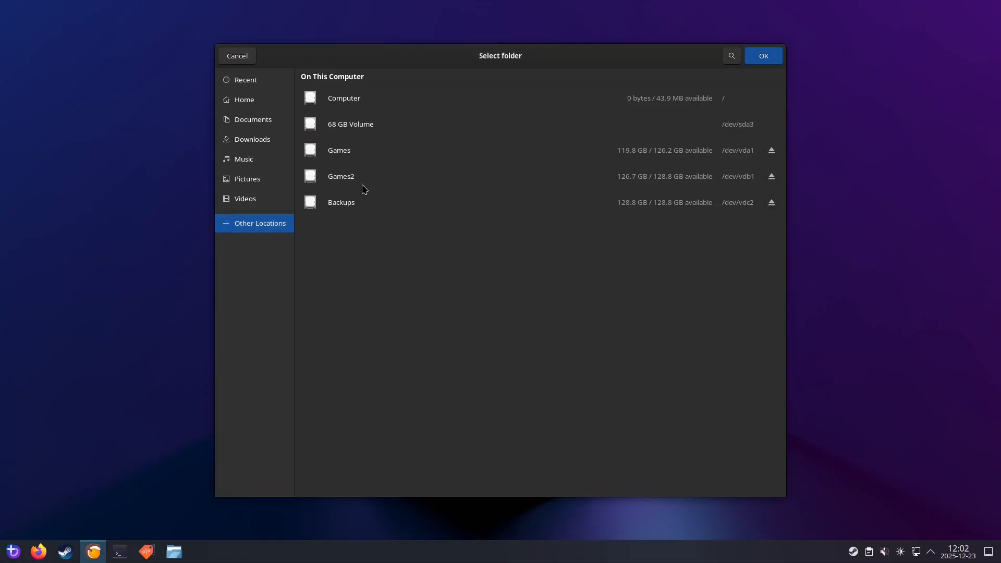
double_click(339, 150)
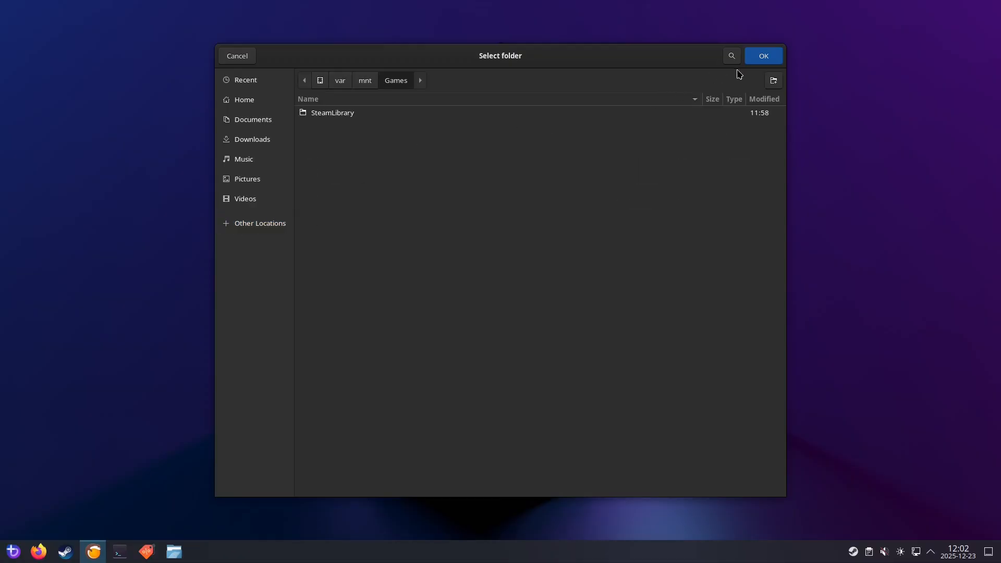
left_click(773, 80)
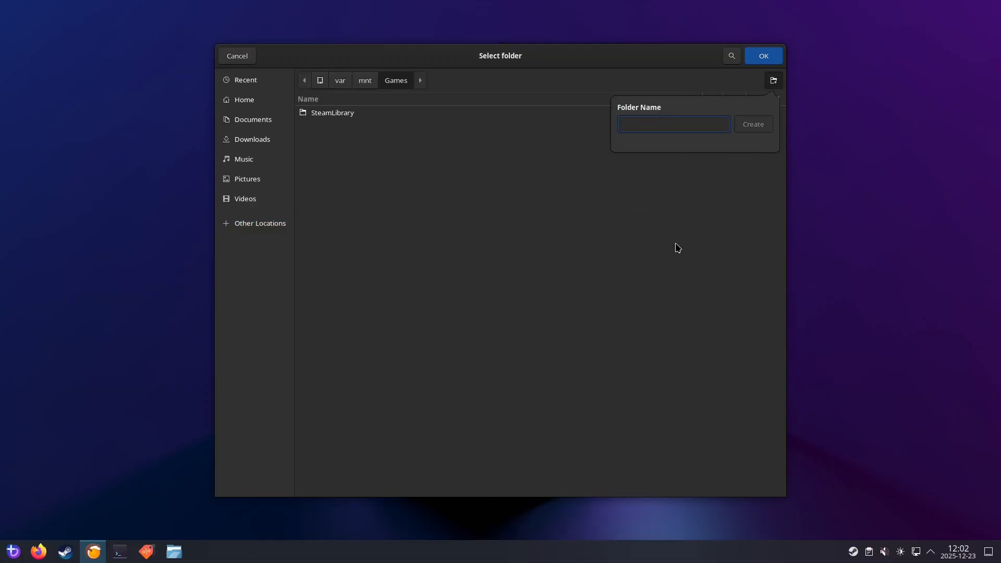
type("Lutris")
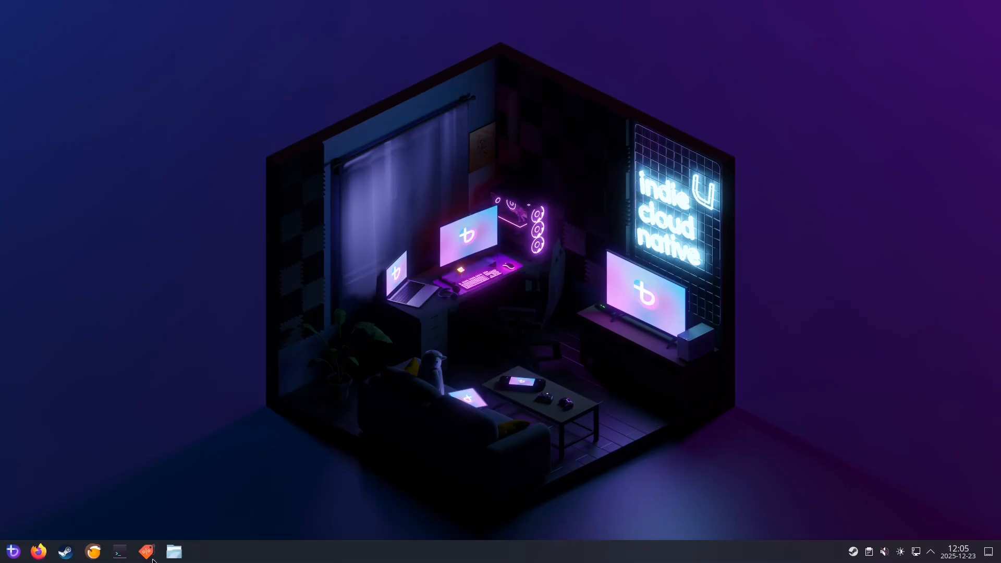
mouse_move(13, 550)
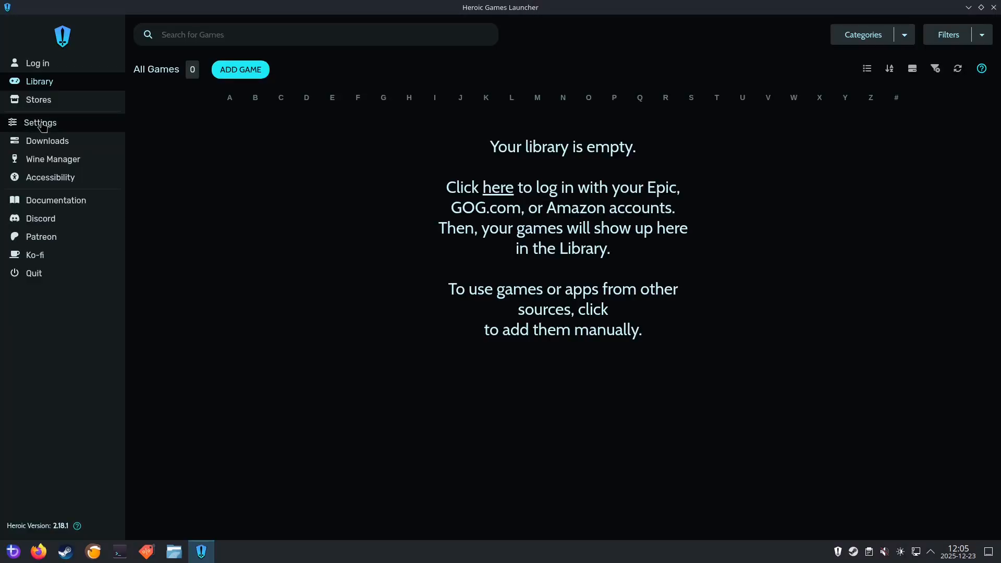
Step: In Heroic's General settings, browse the default installation path to the Games drive
left_click(40, 122)
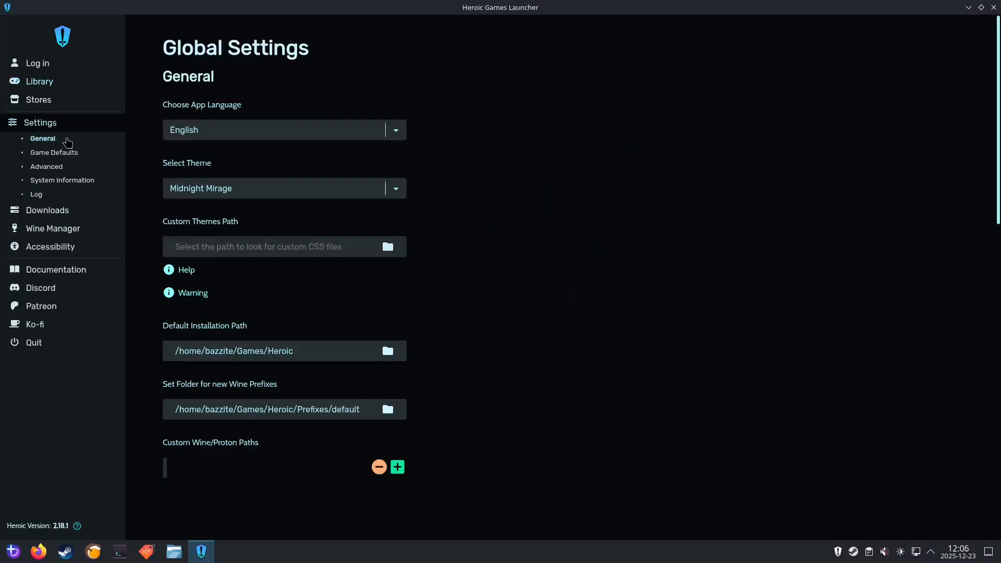
left_click(397, 467)
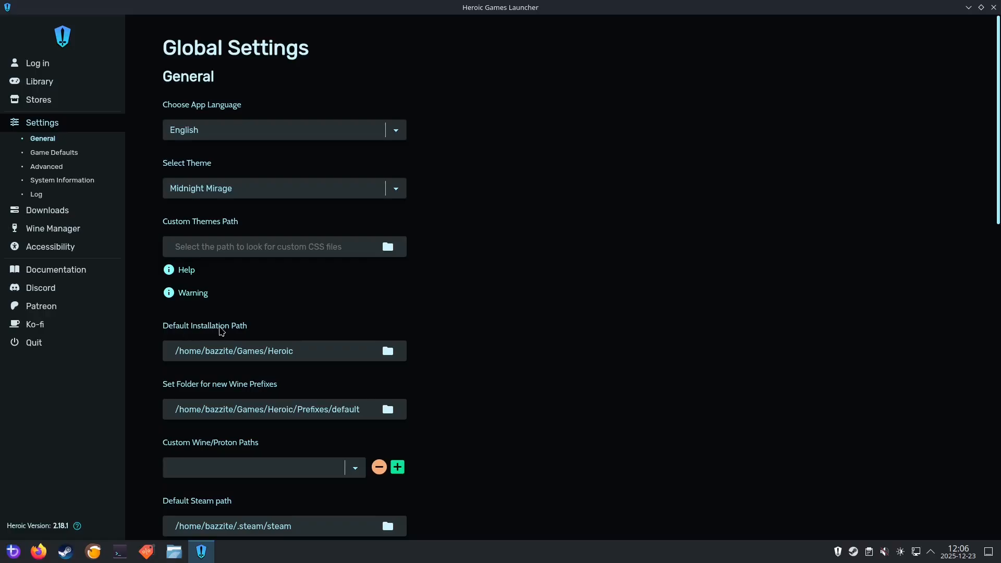
mouse_move(397, 360)
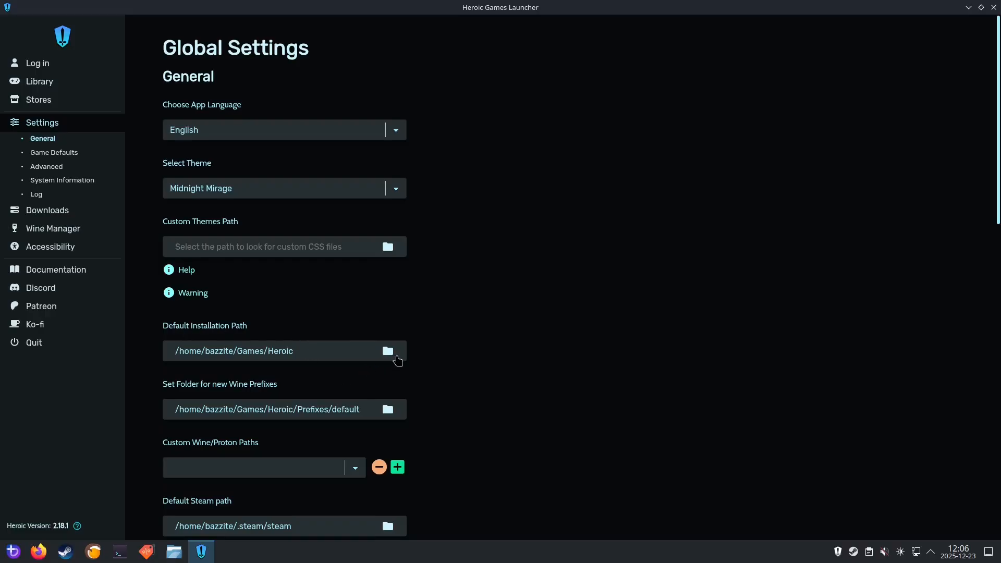
left_click(388, 351)
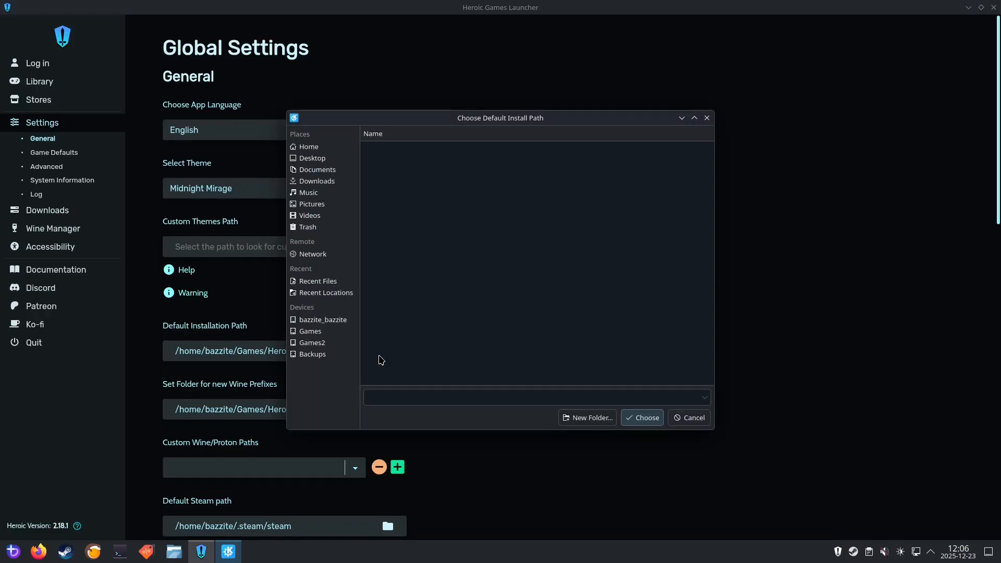
left_click(311, 331)
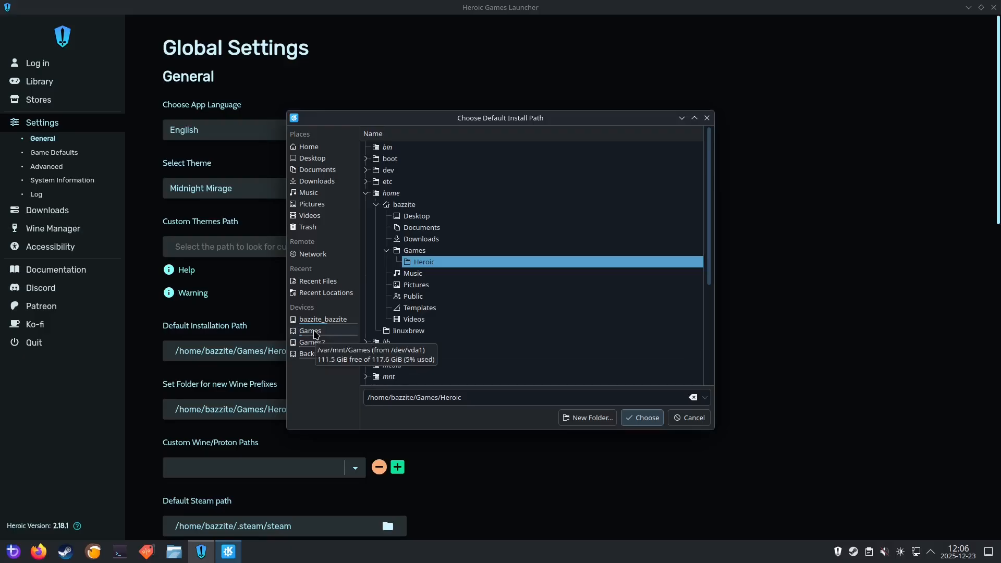
left_click(309, 331)
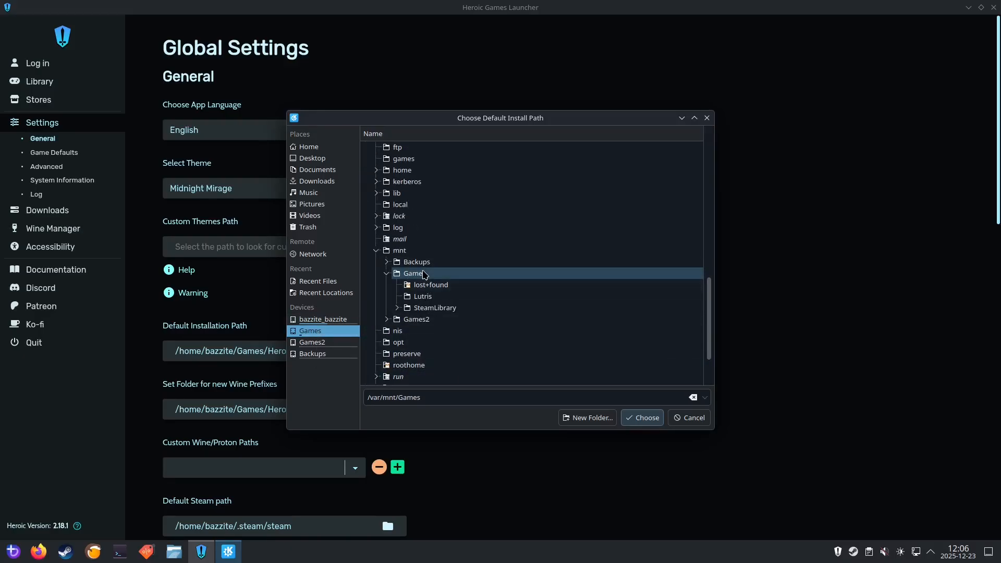
Step: Create a 'Heroic' folder there and accept /var/mnt/Games/Heroic as the default install path
right_click(413, 273)
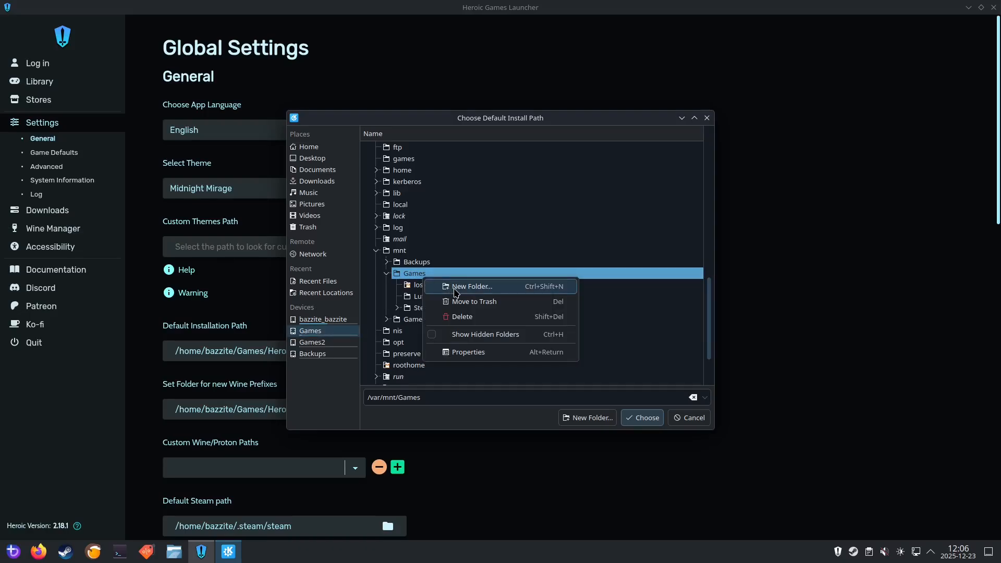
left_click(473, 285)
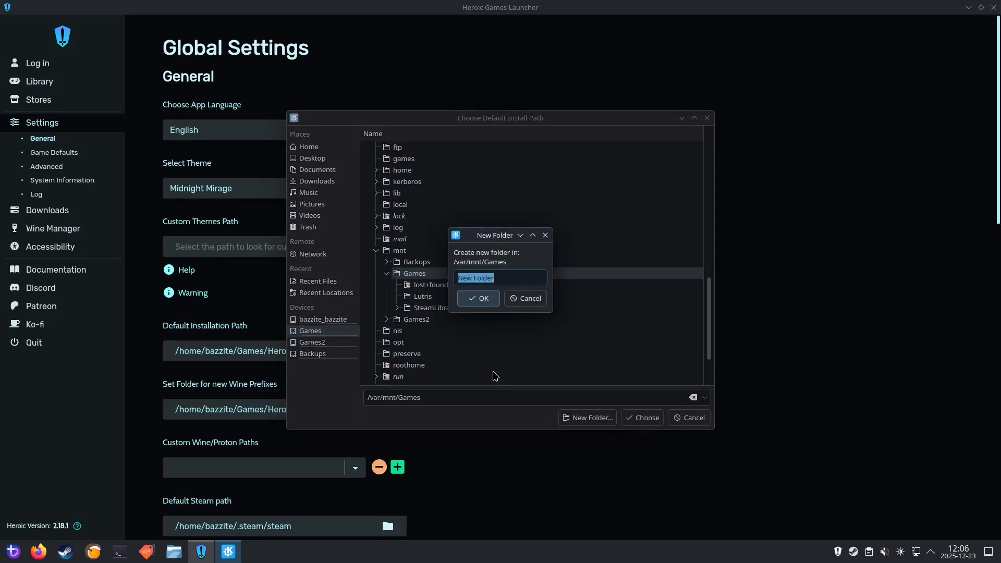
type("Heroic")
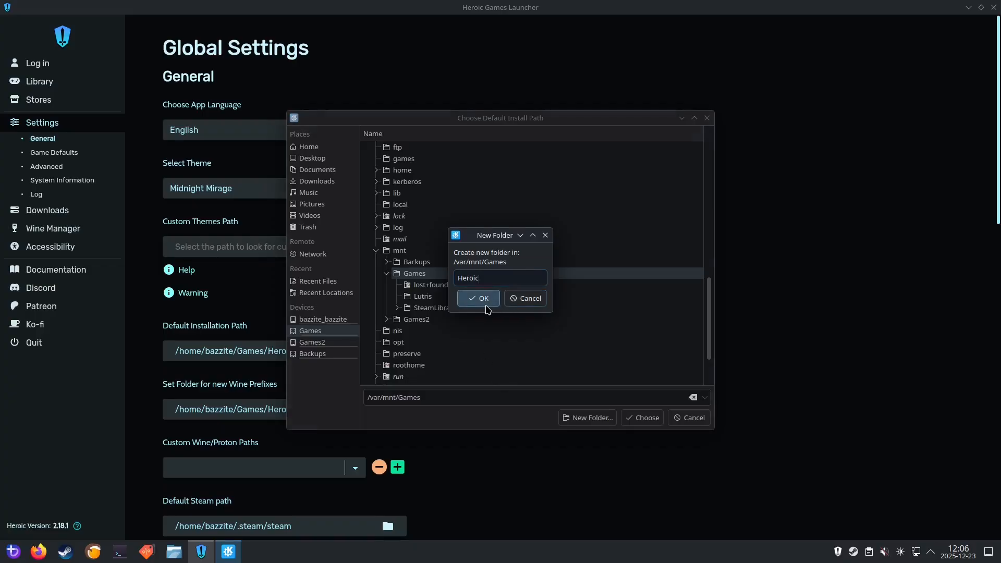
left_click(477, 298)
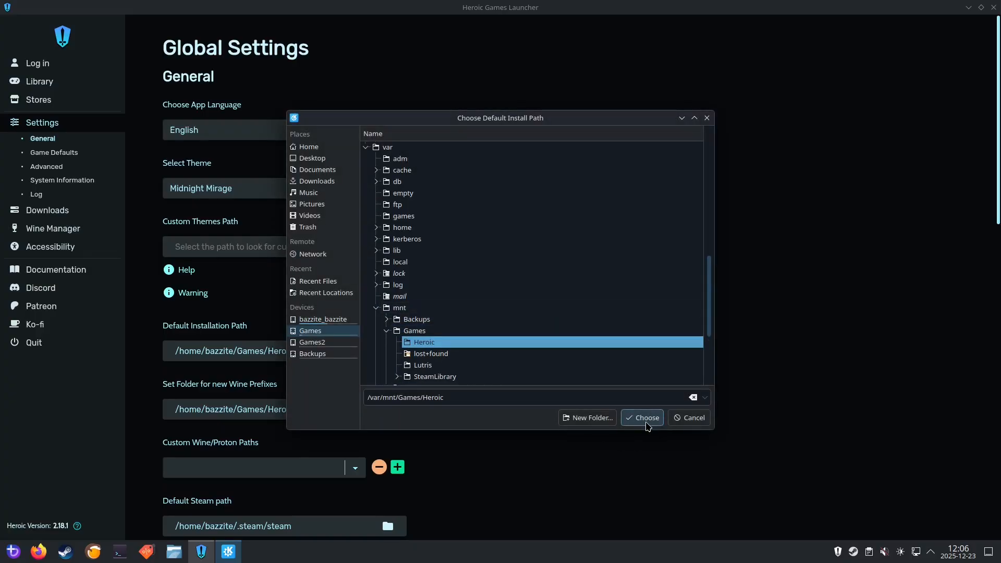
left_click(646, 417)
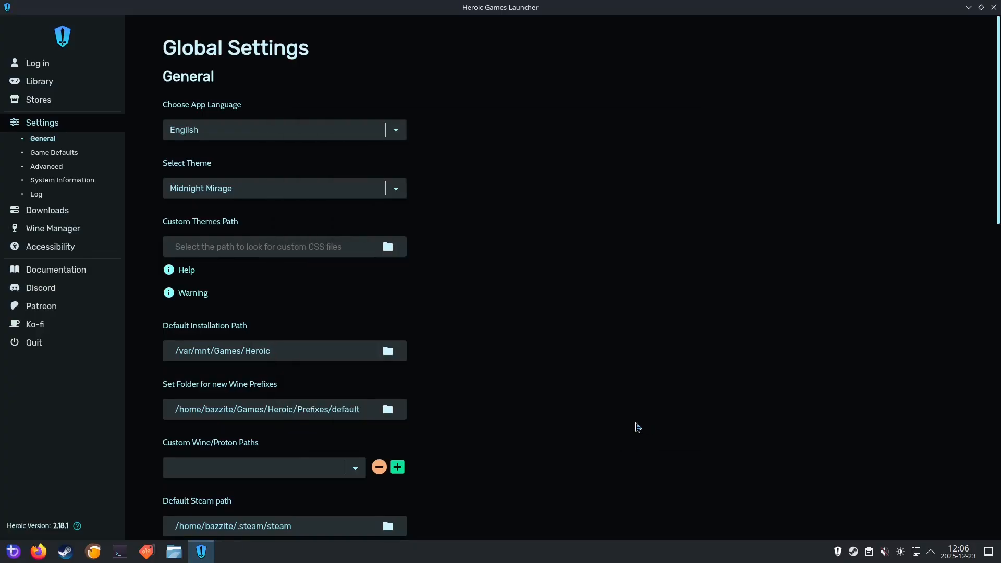